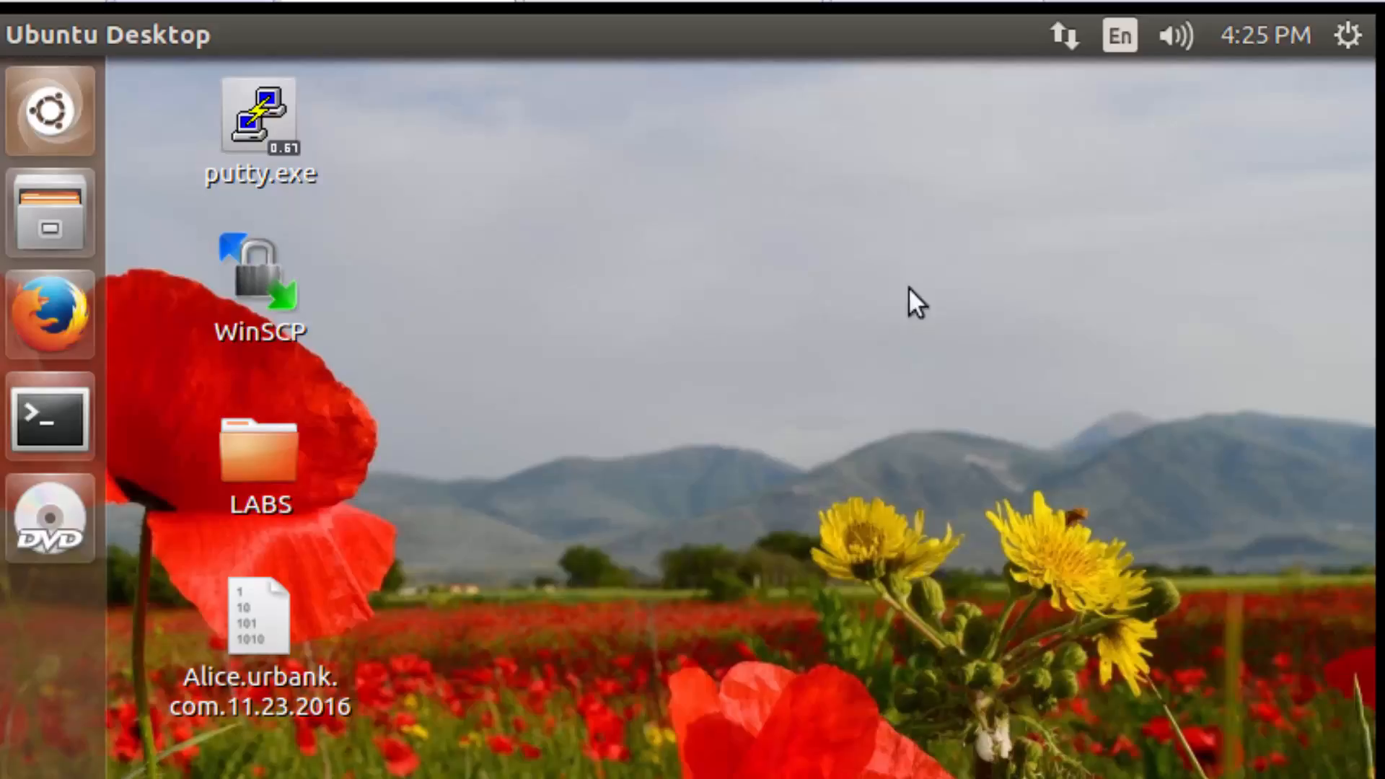
{"action": "mouse_move", "coordinate": [798, 421]}
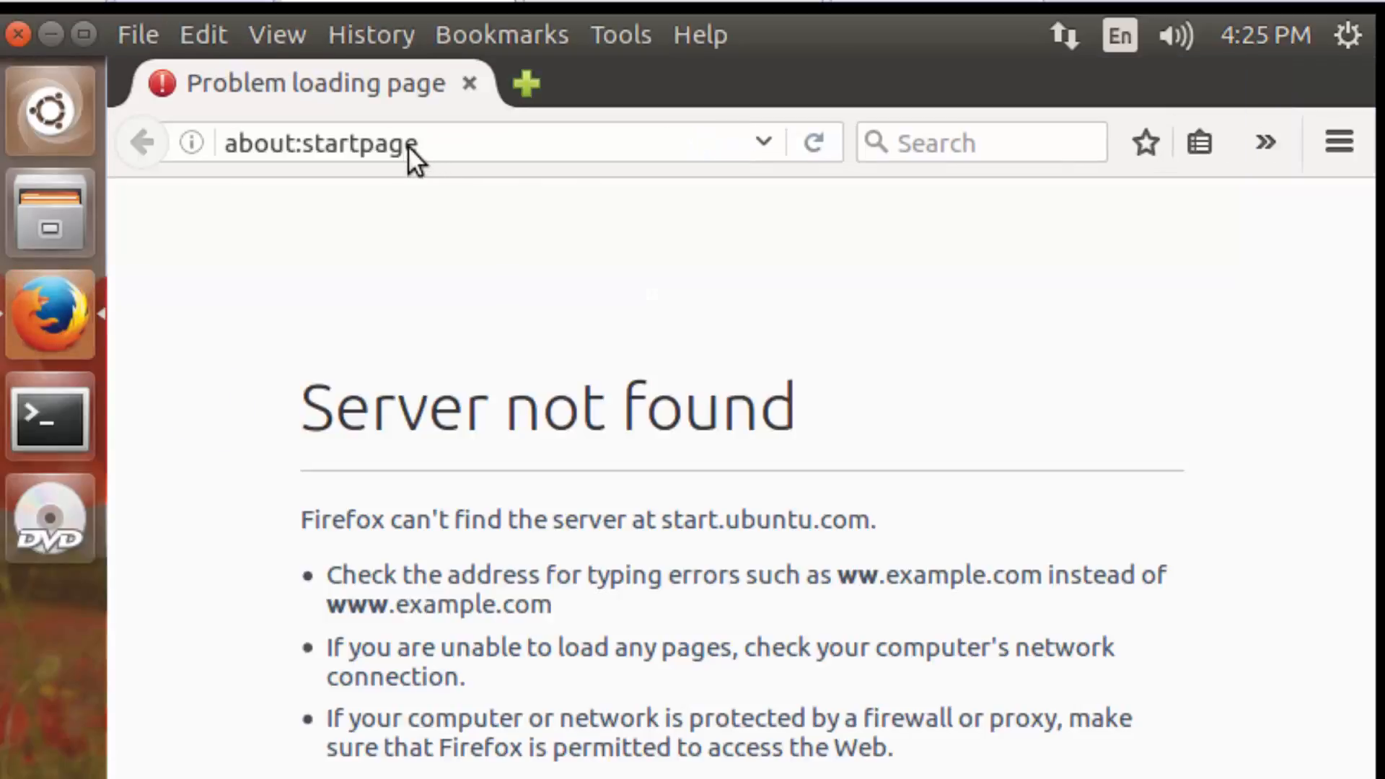
- Visit urbank.com/ from the Firefox address bar
{"action": "type", "text": "urbank.com/"}
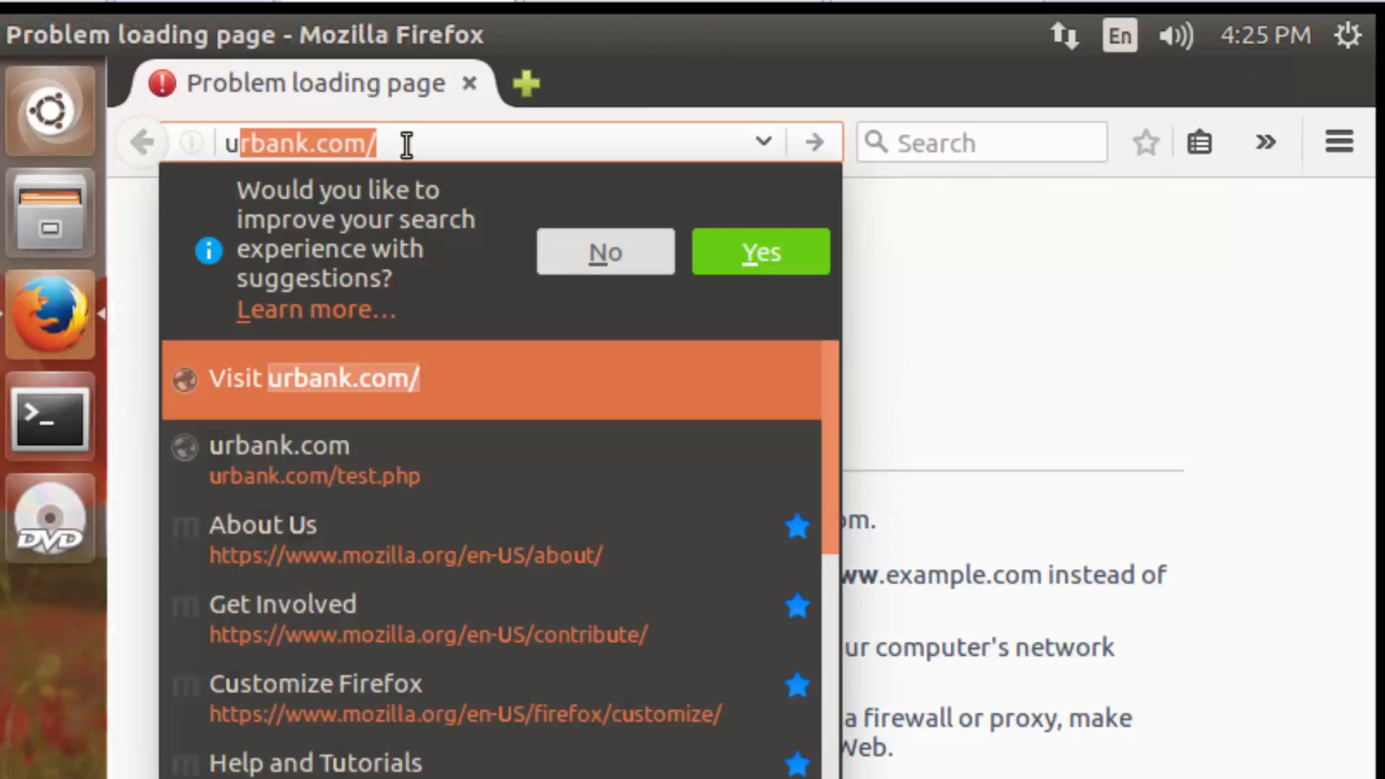
{"action": "left_click", "coordinate": [343, 378]}
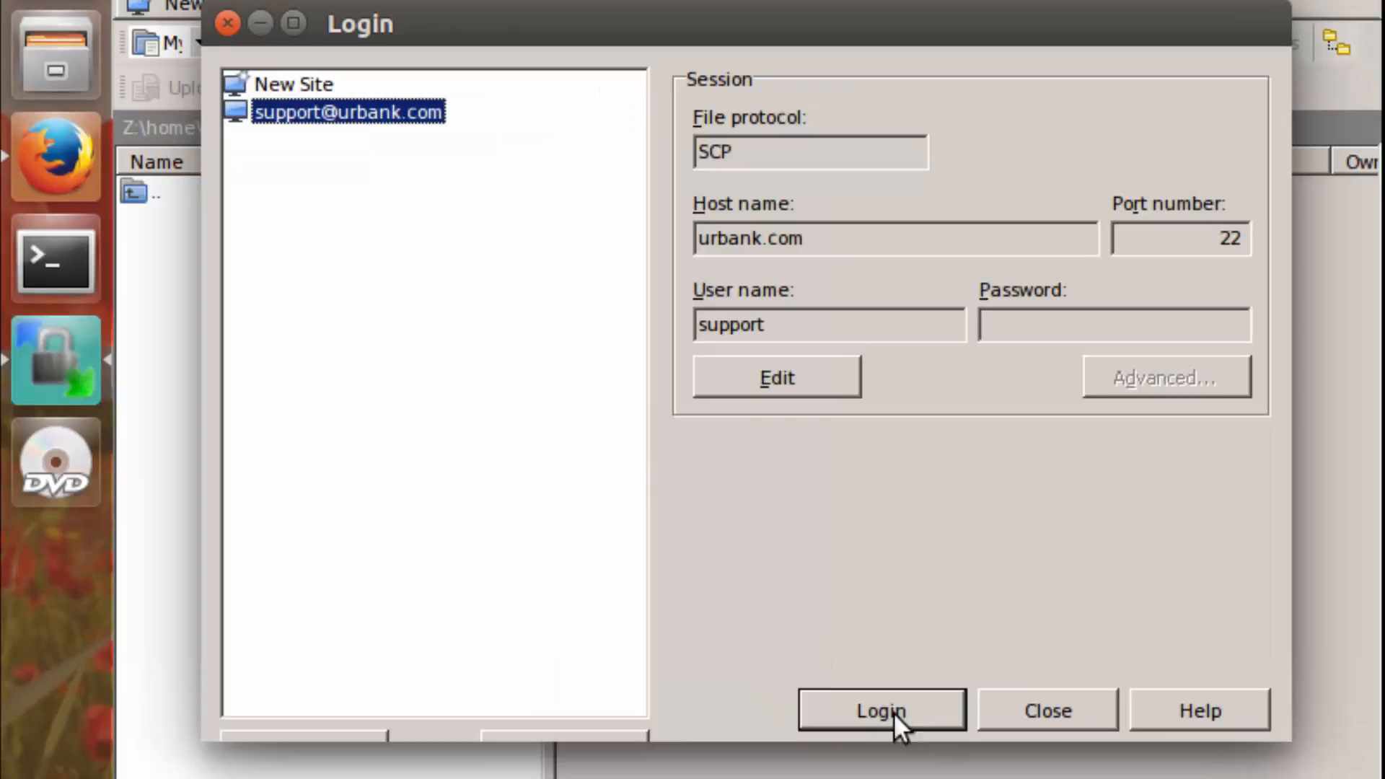
- Log in to the saved urbank.com site as support with the stored password
{"action": "left_click", "coordinate": [880, 709]}
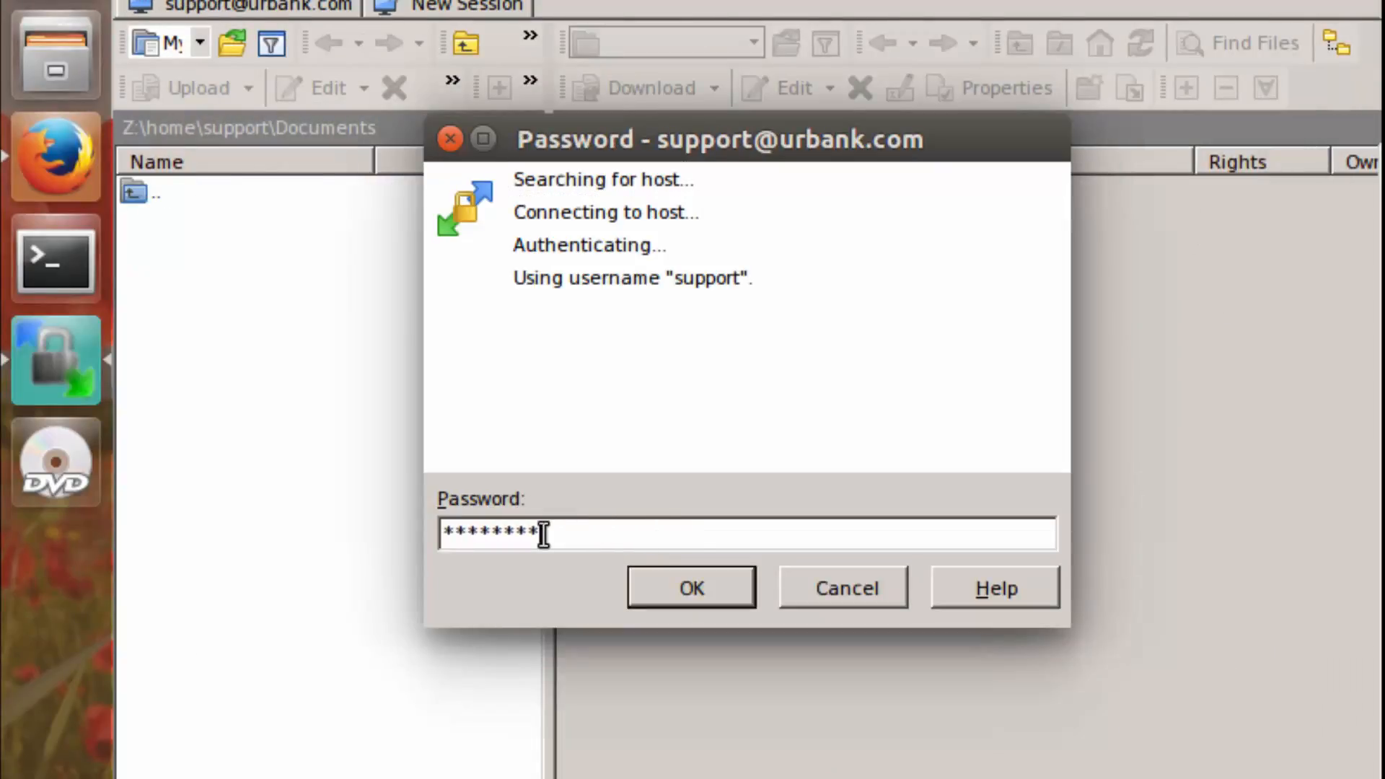
{"action": "left_click", "coordinate": [691, 586]}
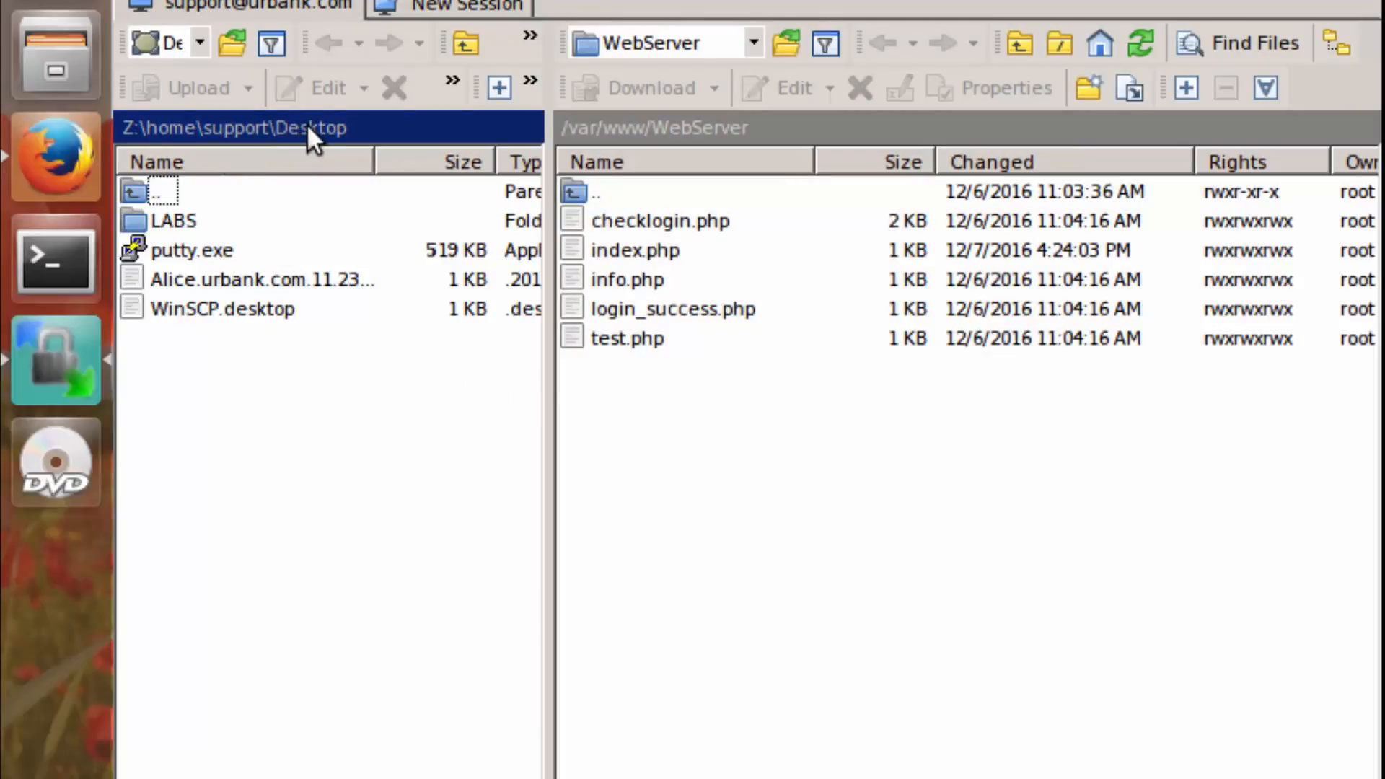
- Browse the local pane to Desktop\LABS\LAB4
{"action": "left_click", "coordinate": [239, 127]}
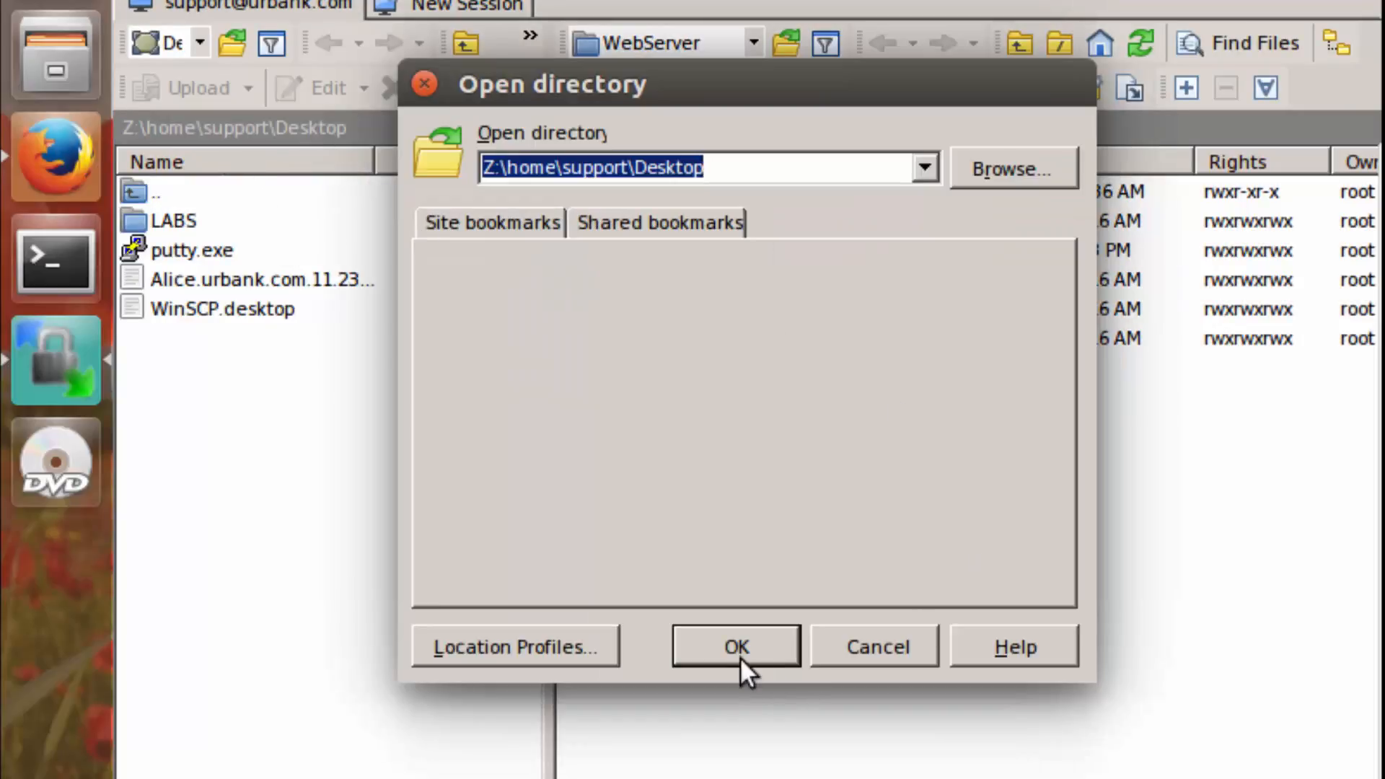
{"action": "left_click", "coordinate": [736, 646]}
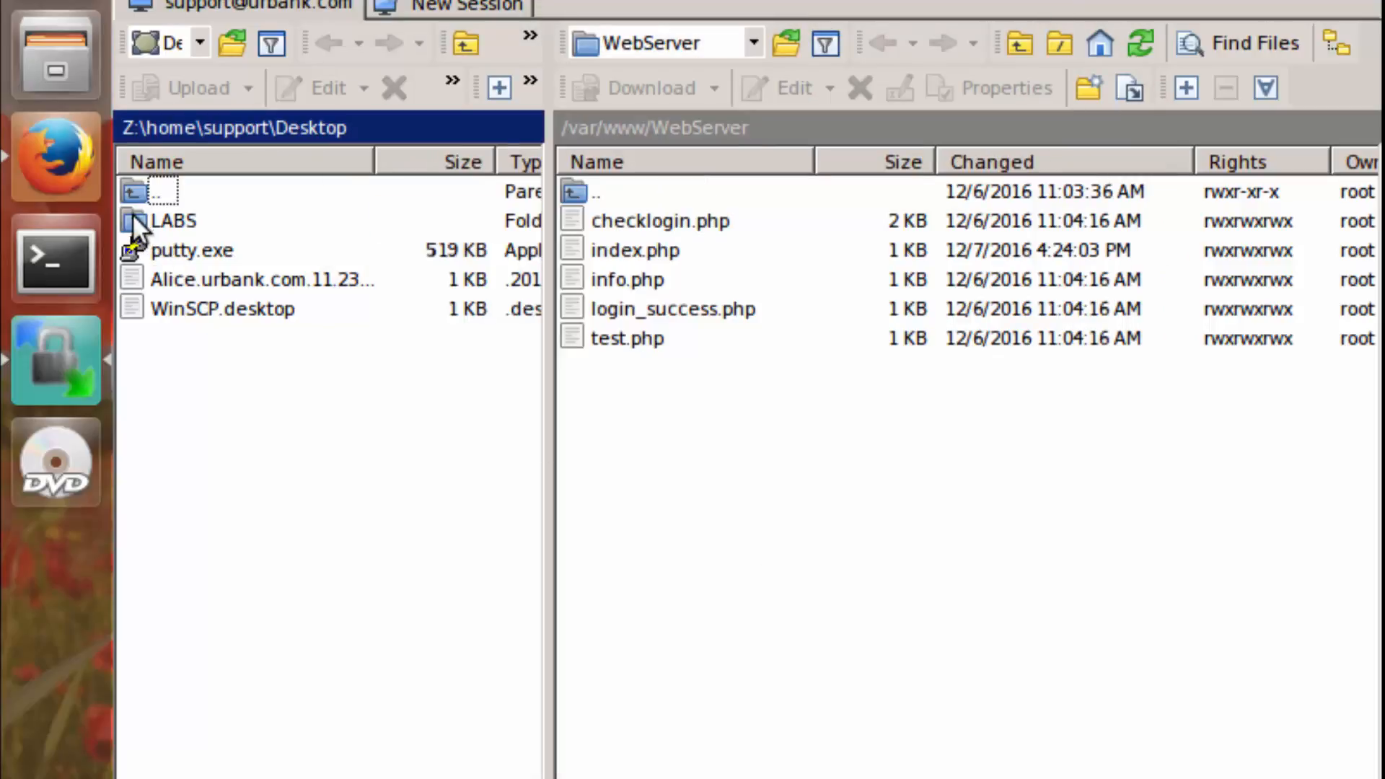
{"action": "double_click", "coordinate": [173, 220]}
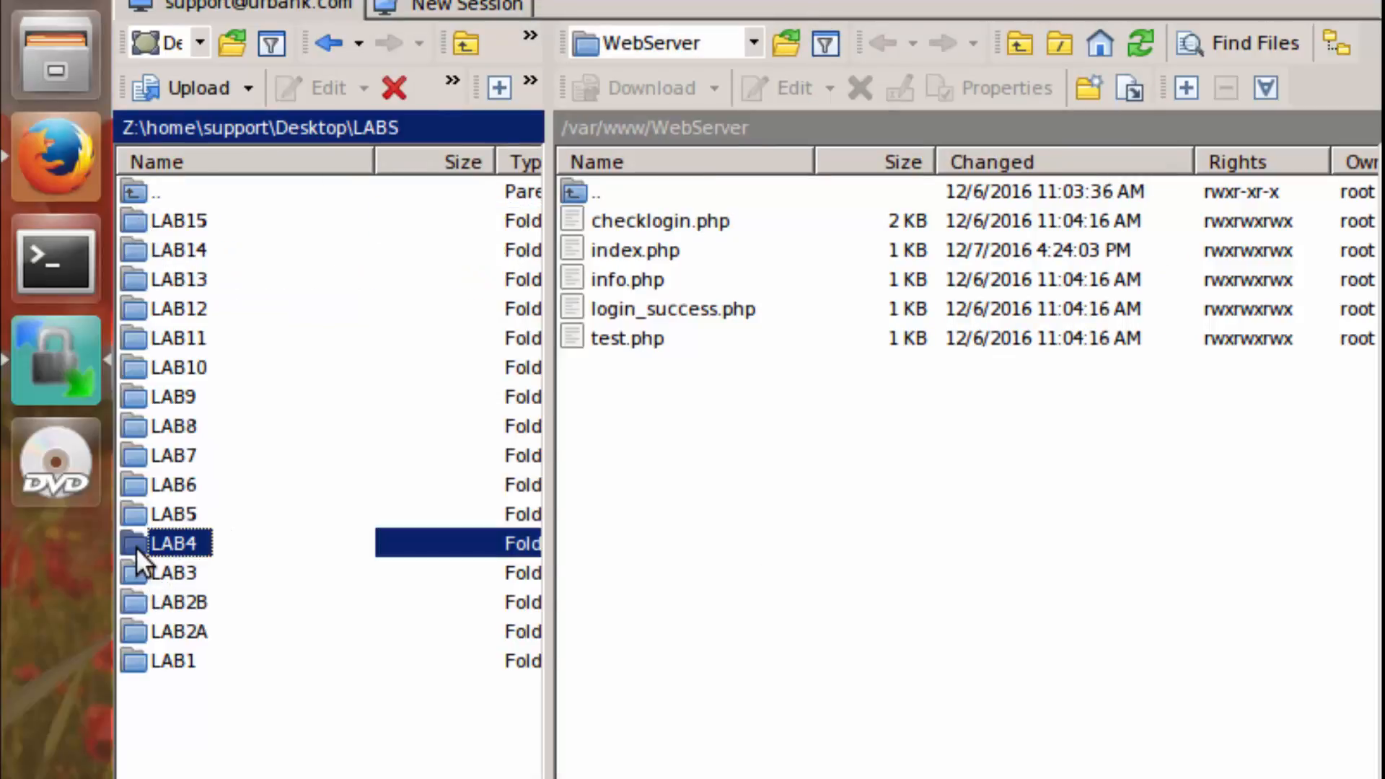
{"action": "double_click", "coordinate": [173, 542]}
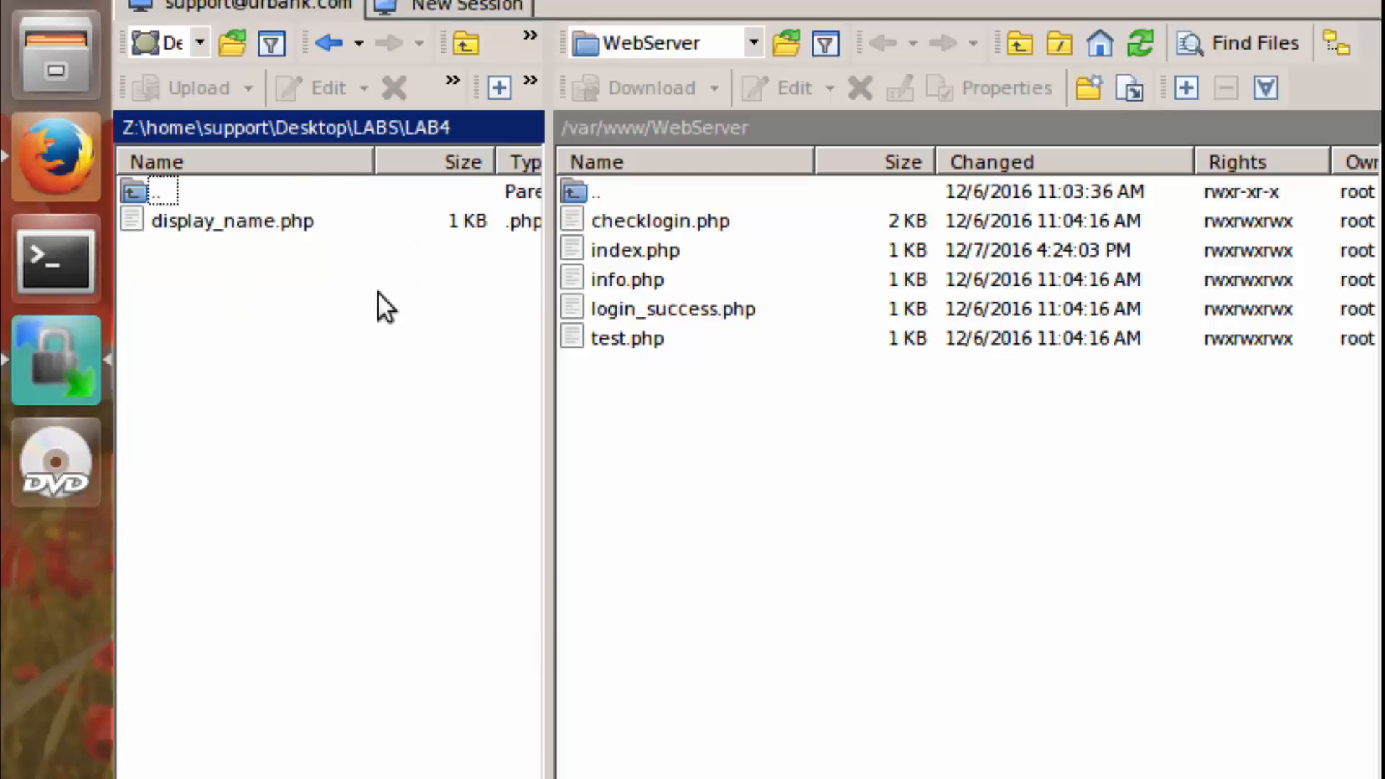
{"action": "mouse_move", "coordinate": [181, 274]}
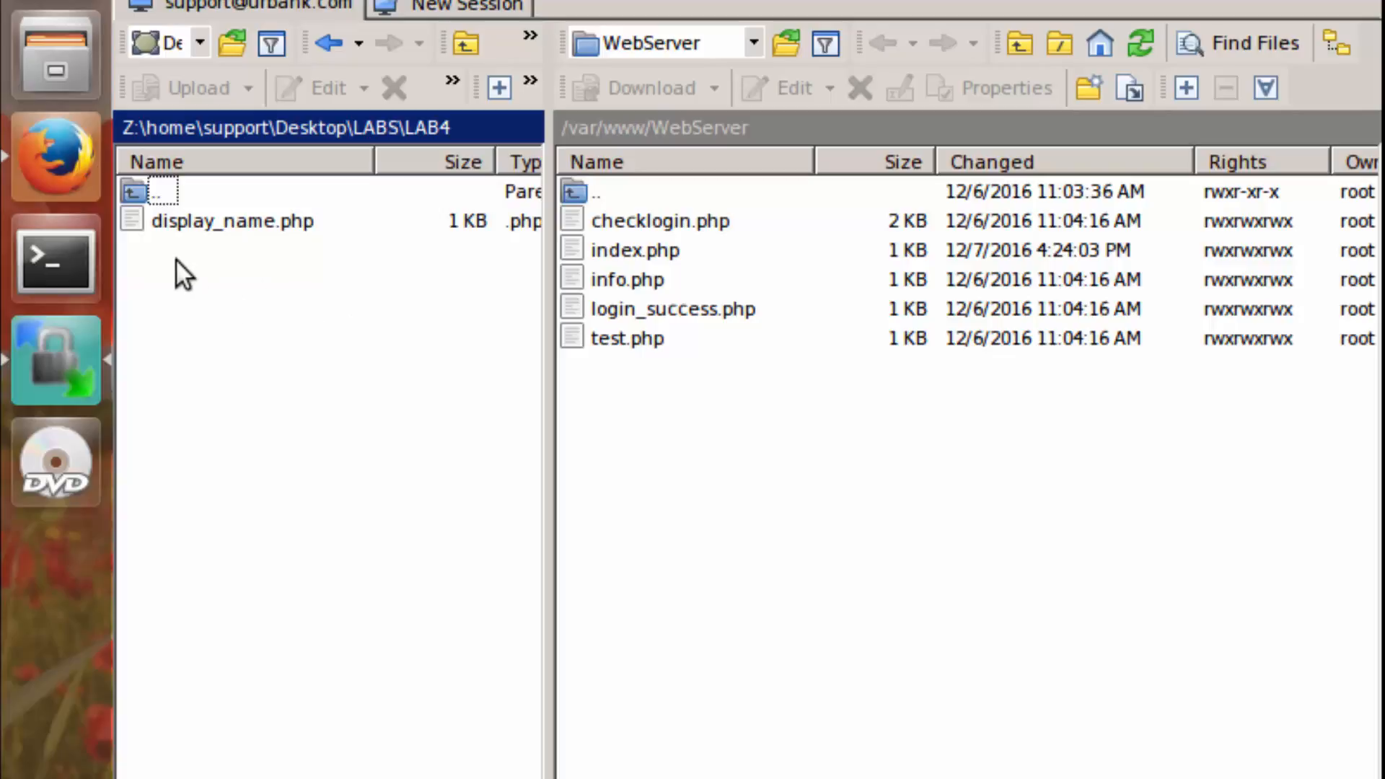
- Upload display_name.php from LAB4 to the server's /var/www/WebServer directory
{"action": "left_click", "coordinate": [232, 221]}
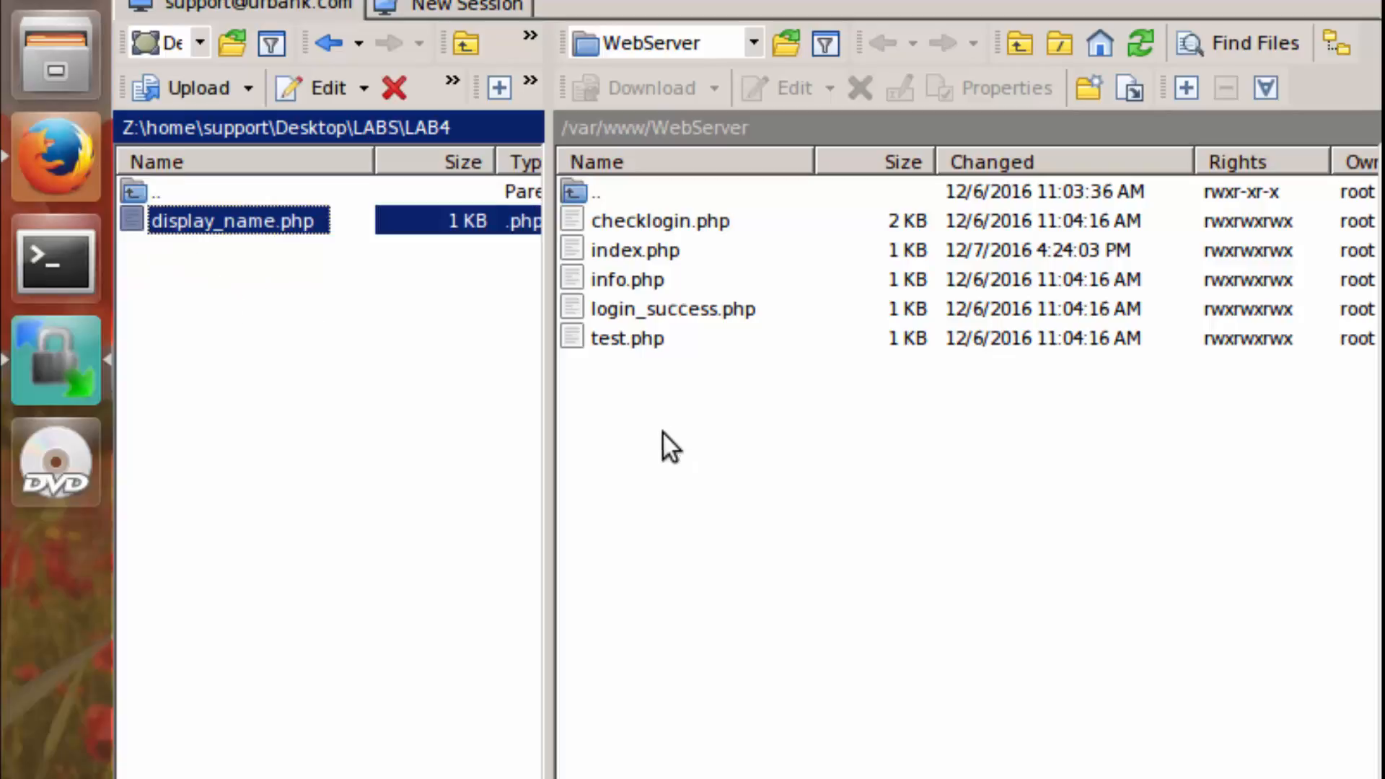
{"action": "left_click", "coordinate": [197, 87]}
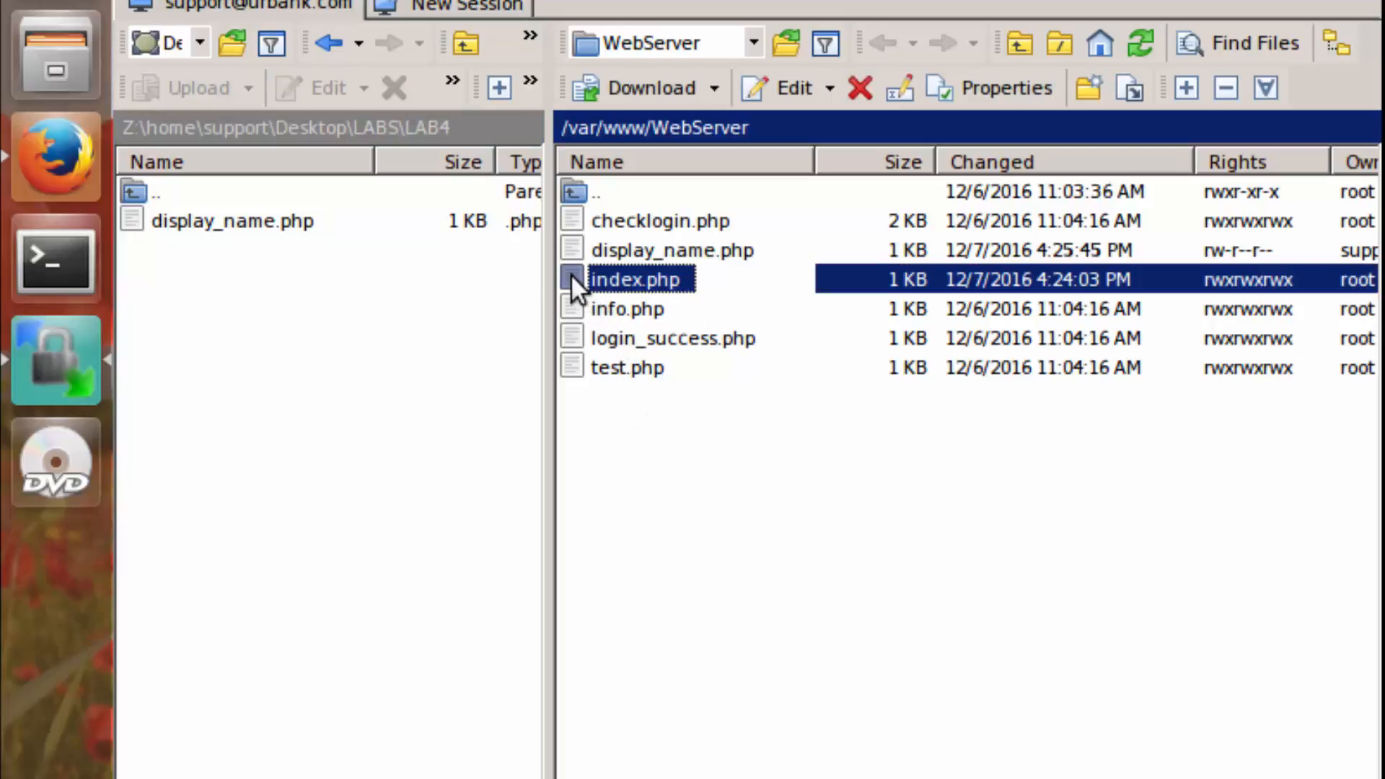
- Edit the server's index.php so the login form action targets display_name.php instead of checklogin.php
{"action": "double_click", "coordinate": [634, 279]}
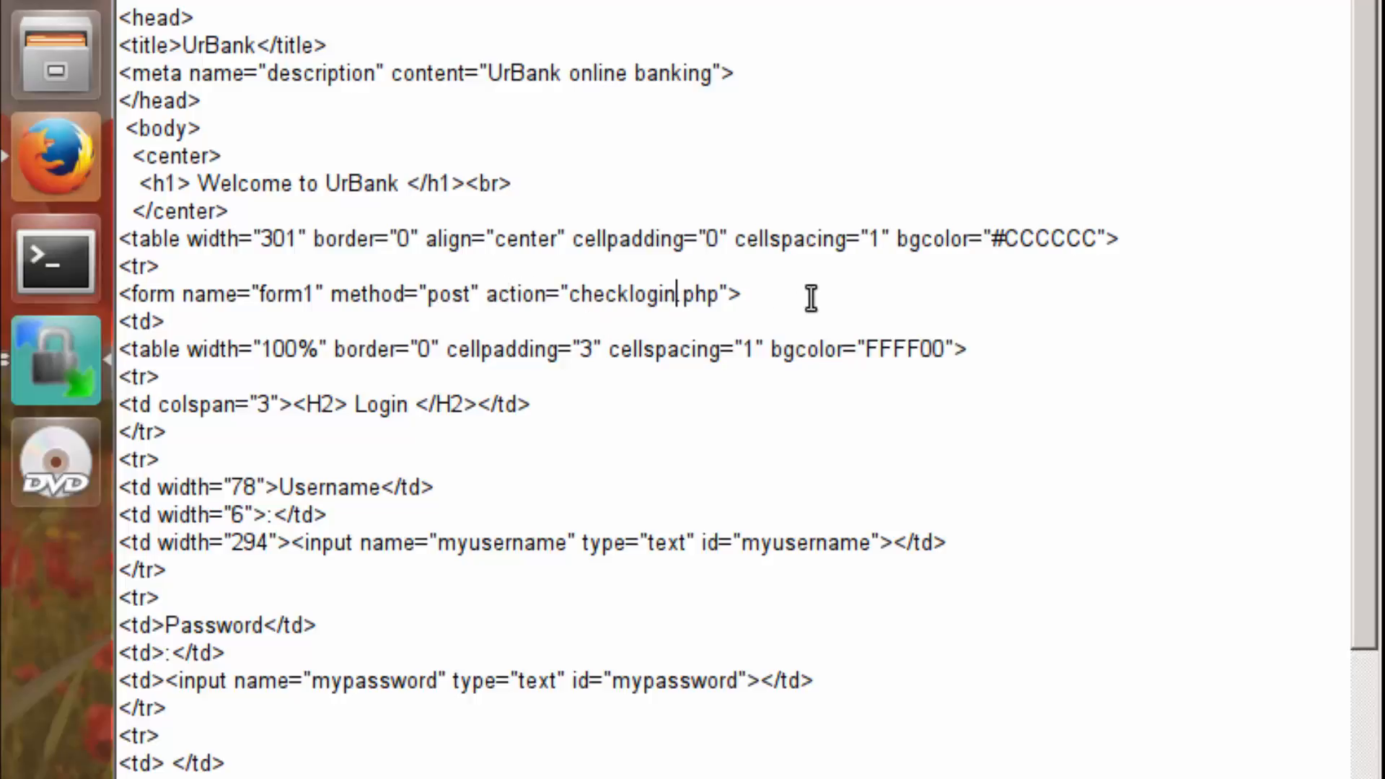
{"action": "key", "text": "BackSpace"}
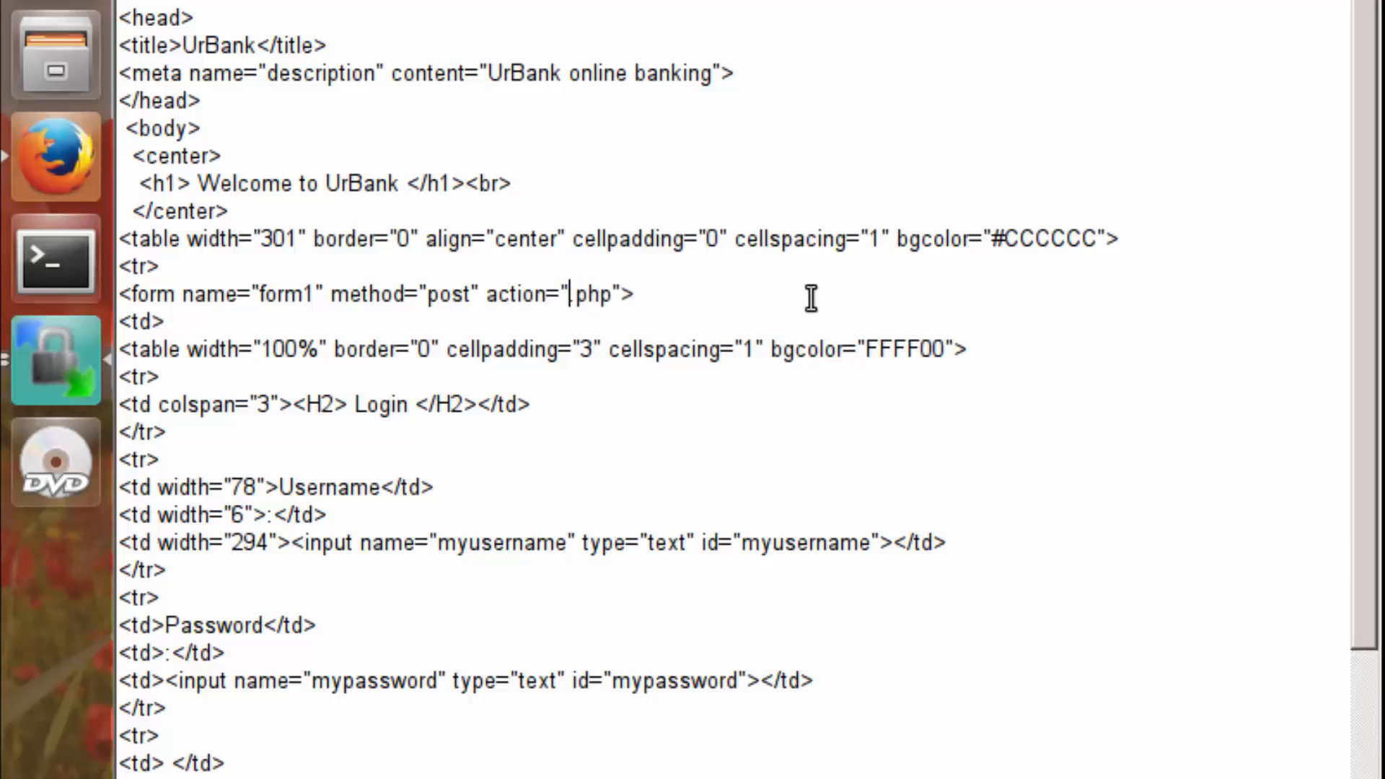
{"action": "type", "text": "display_"}
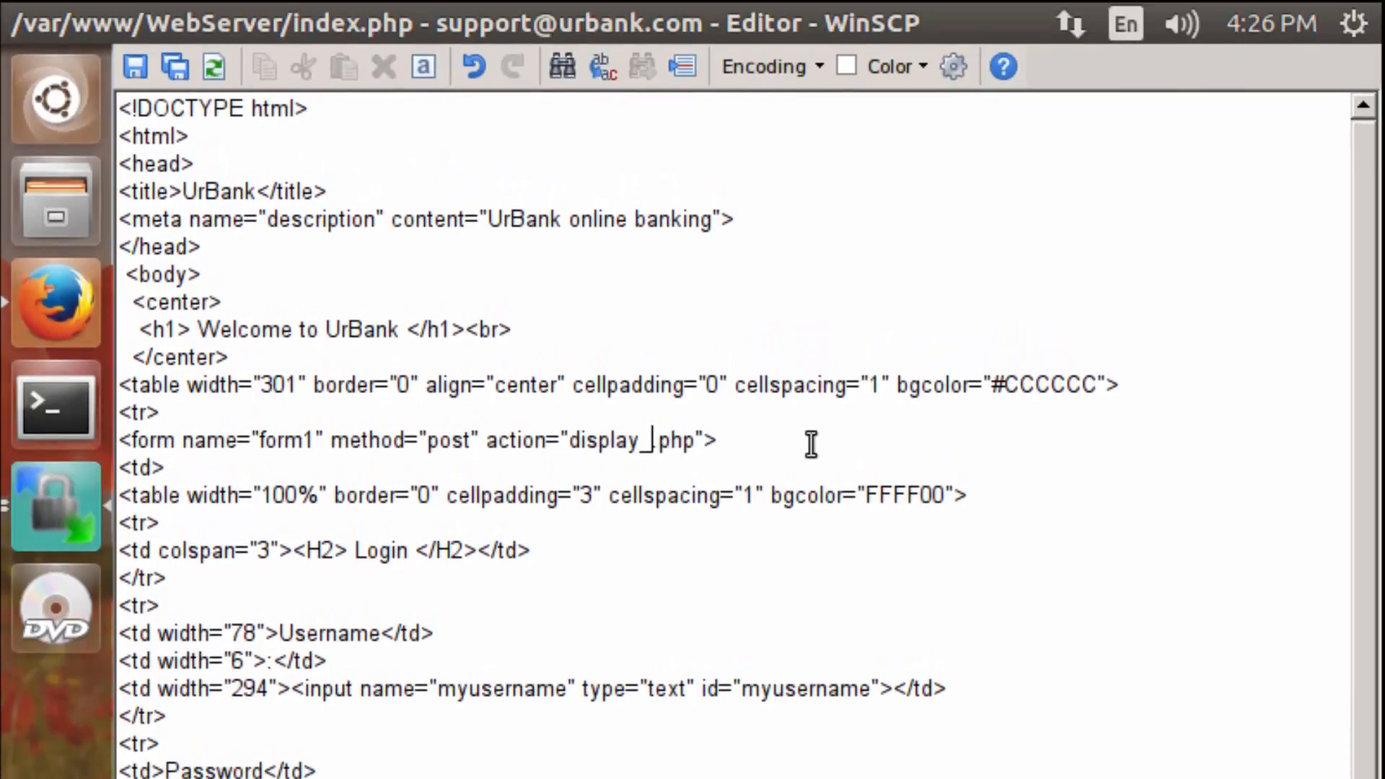
{"action": "type", "text": "name"}
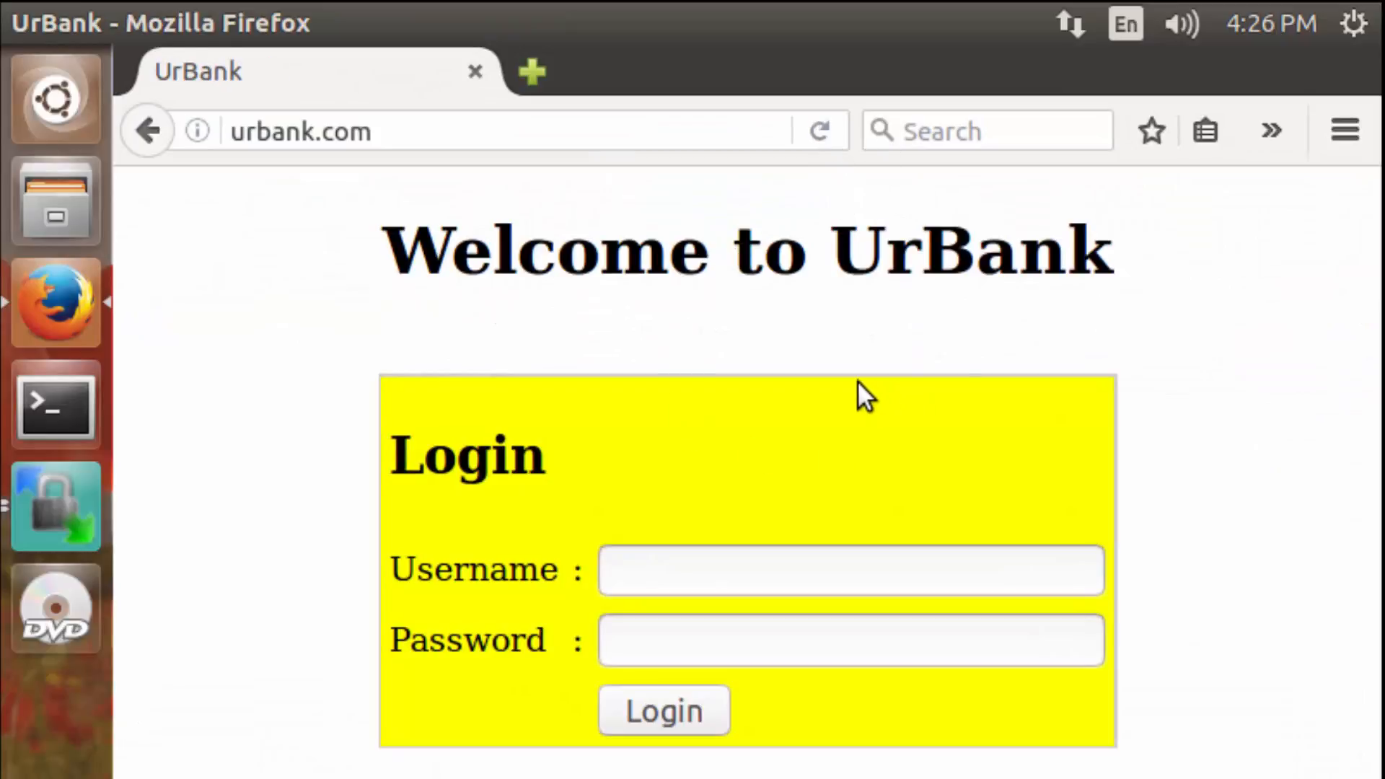
- Log in as Alice from the saved suggestion, loading display_name.php showing the name Alice
{"action": "type", "text": "A"}
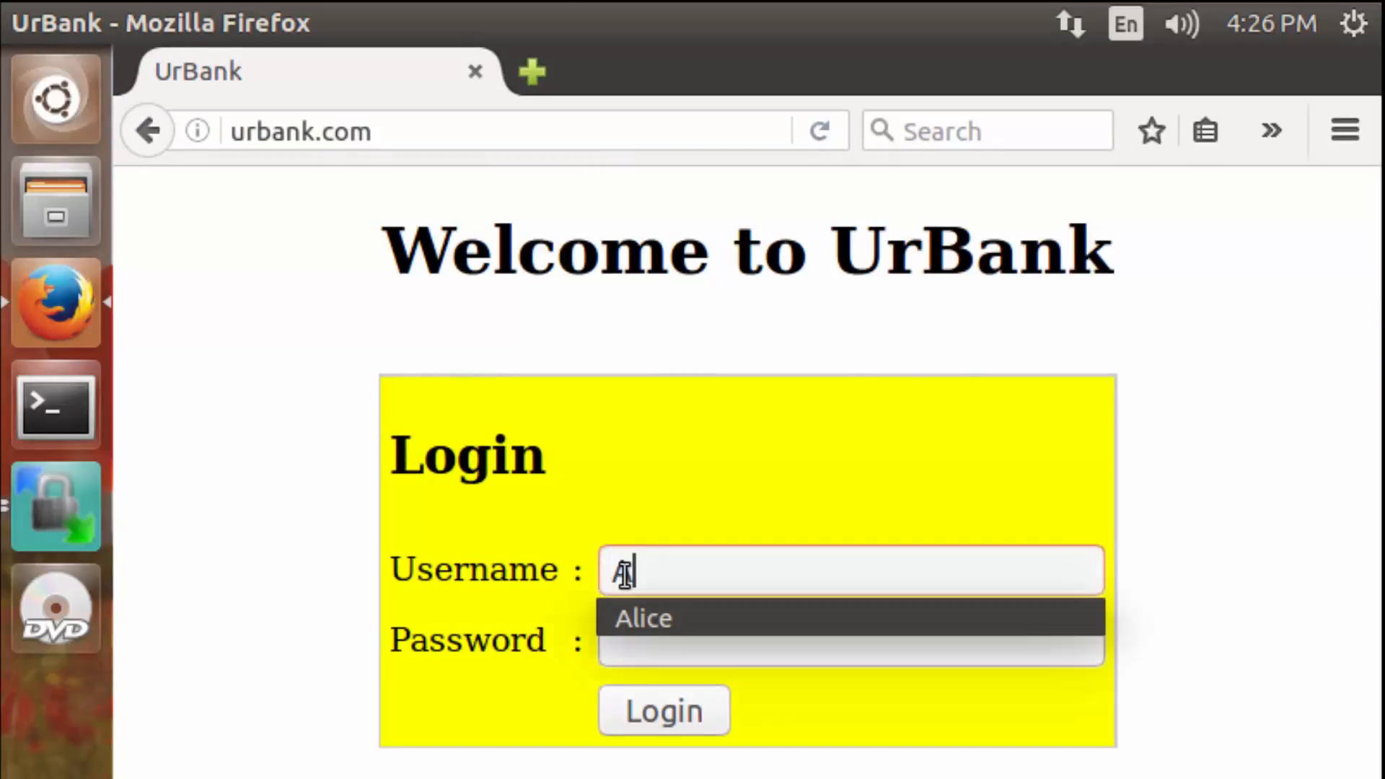
{"action": "left_click", "coordinate": [642, 630]}
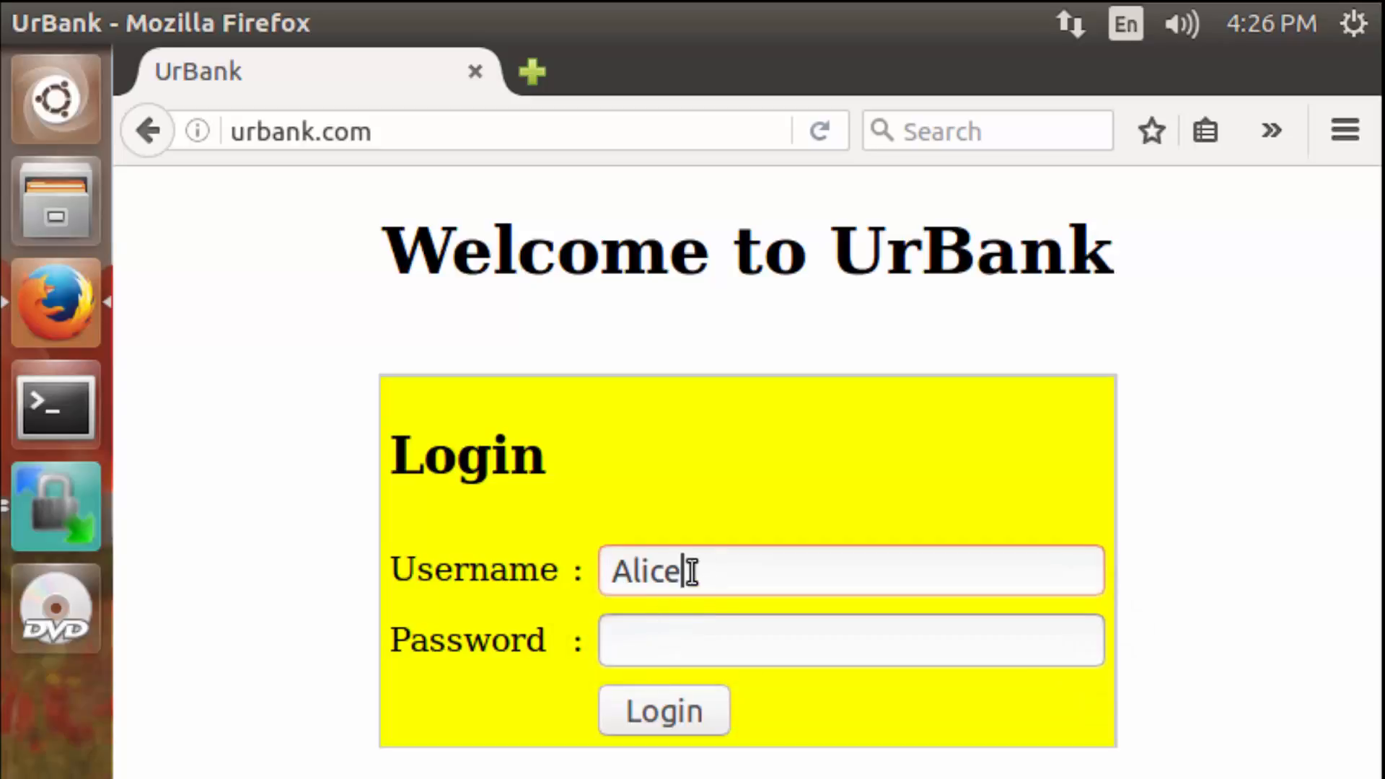
{"action": "left_click", "coordinate": [664, 709]}
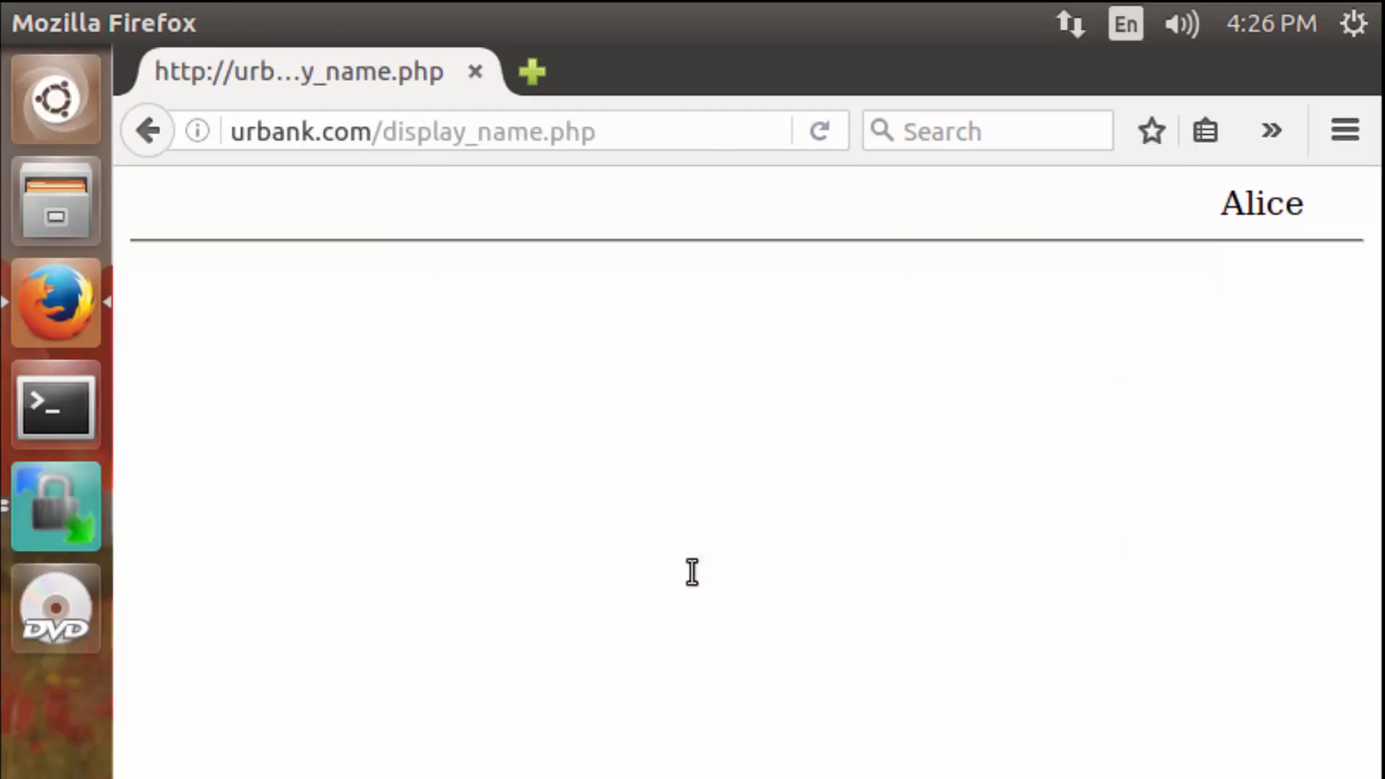
{"action": "mouse_move", "coordinate": [1067, 495]}
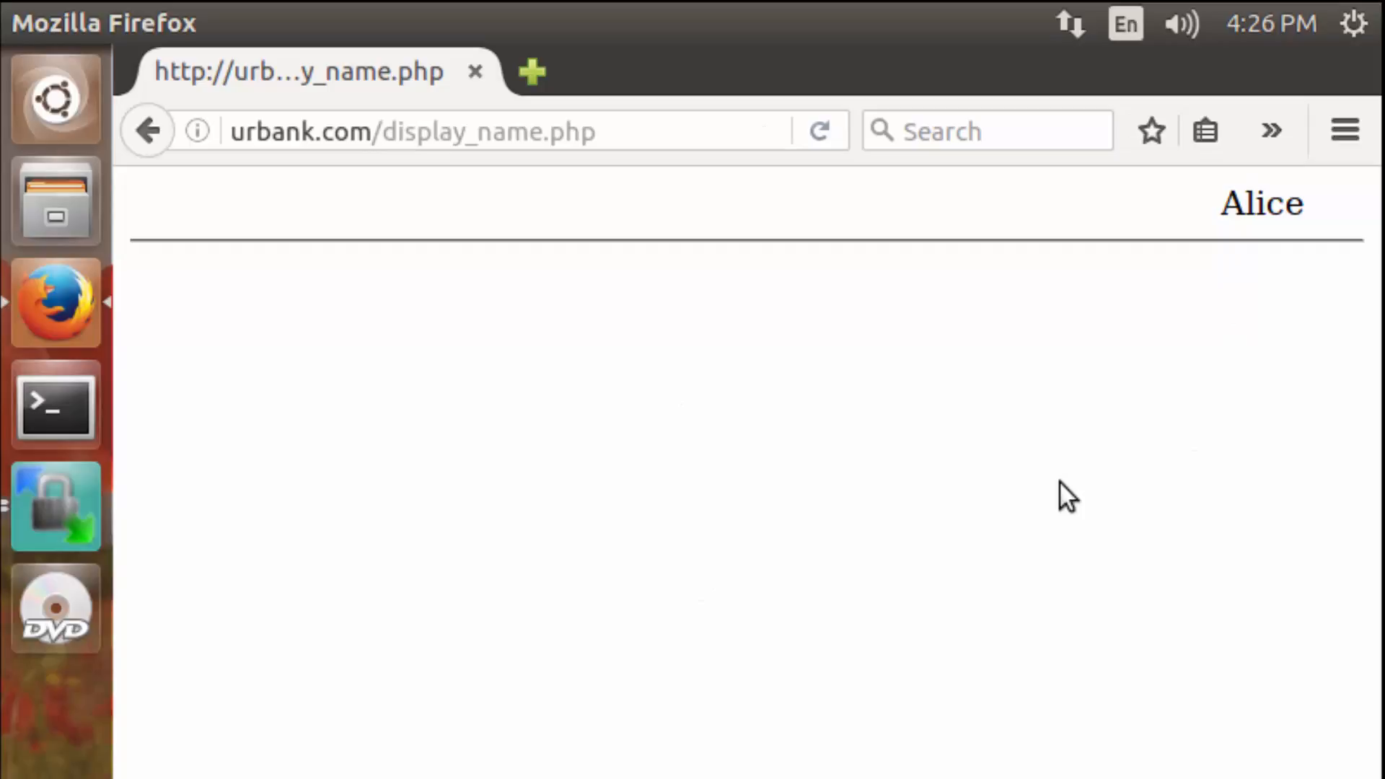
{"action": "mouse_move", "coordinate": [1059, 492]}
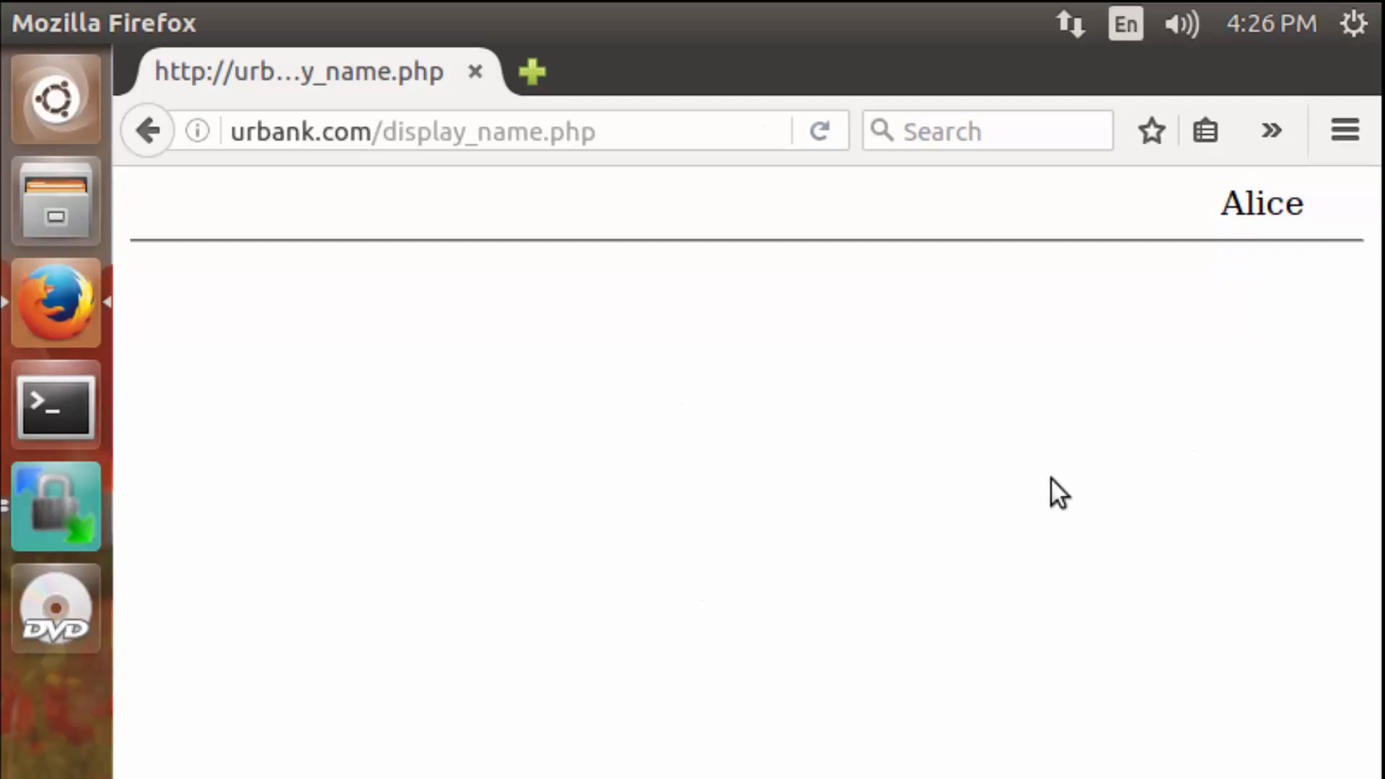
{"action": "mouse_move", "coordinate": [1166, 251]}
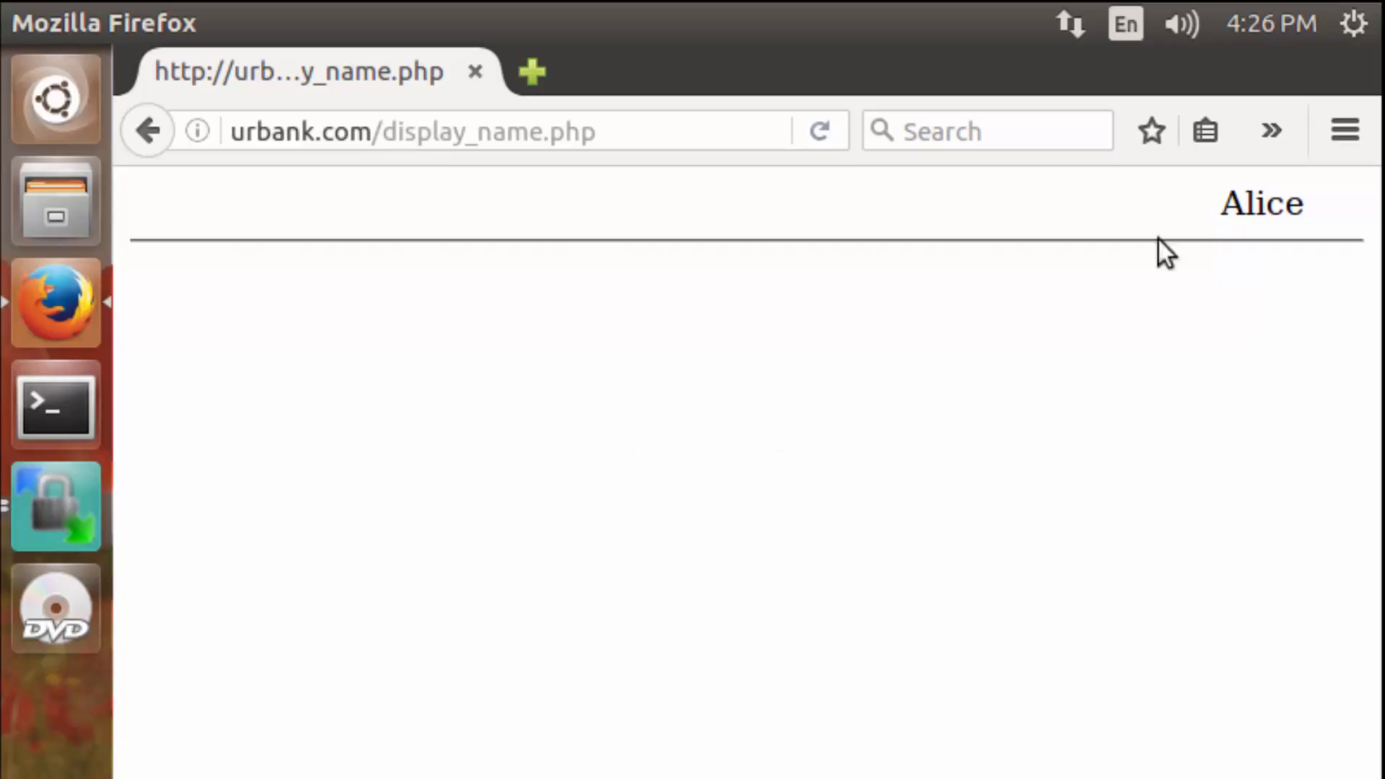
{"action": "mouse_move", "coordinate": [1048, 320]}
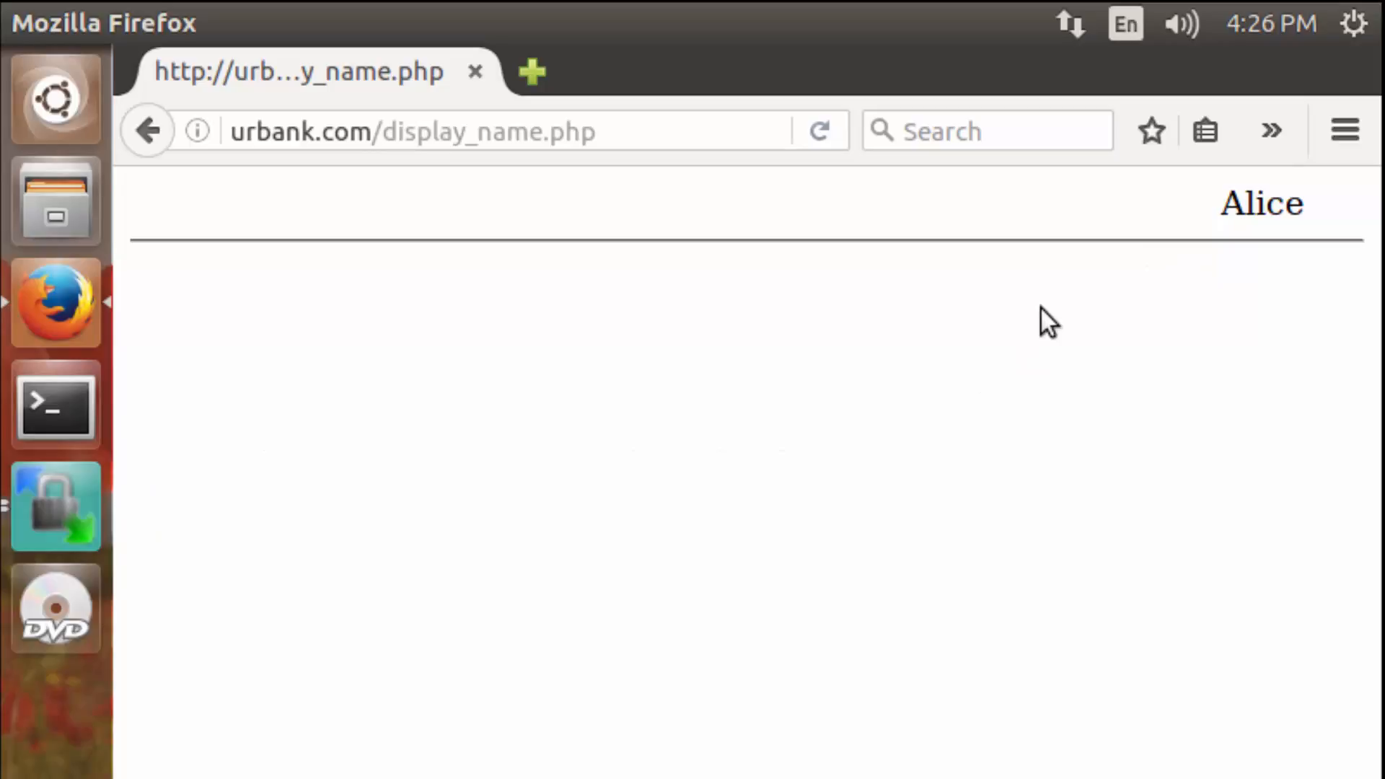
{"action": "mouse_move", "coordinate": [267, 360]}
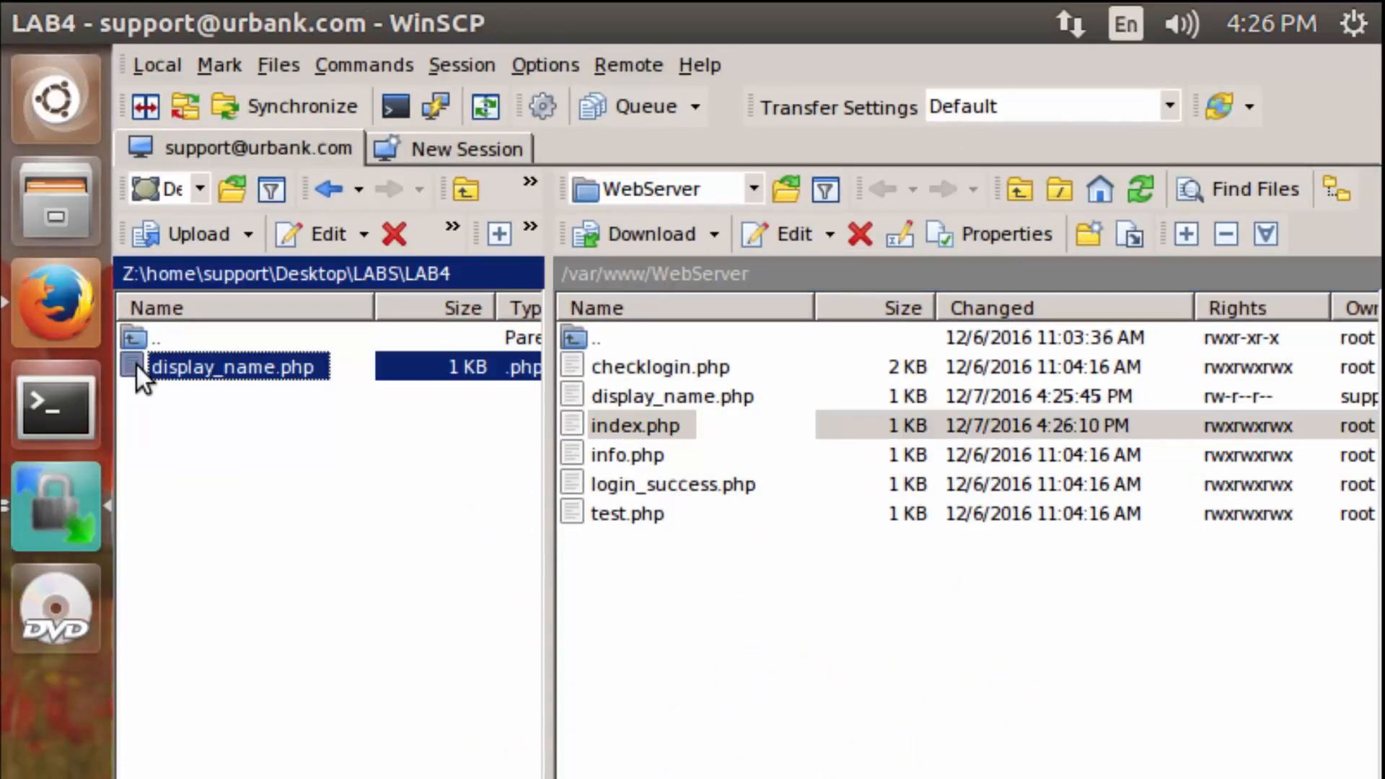
{"action": "double_click", "coordinate": [233, 367]}
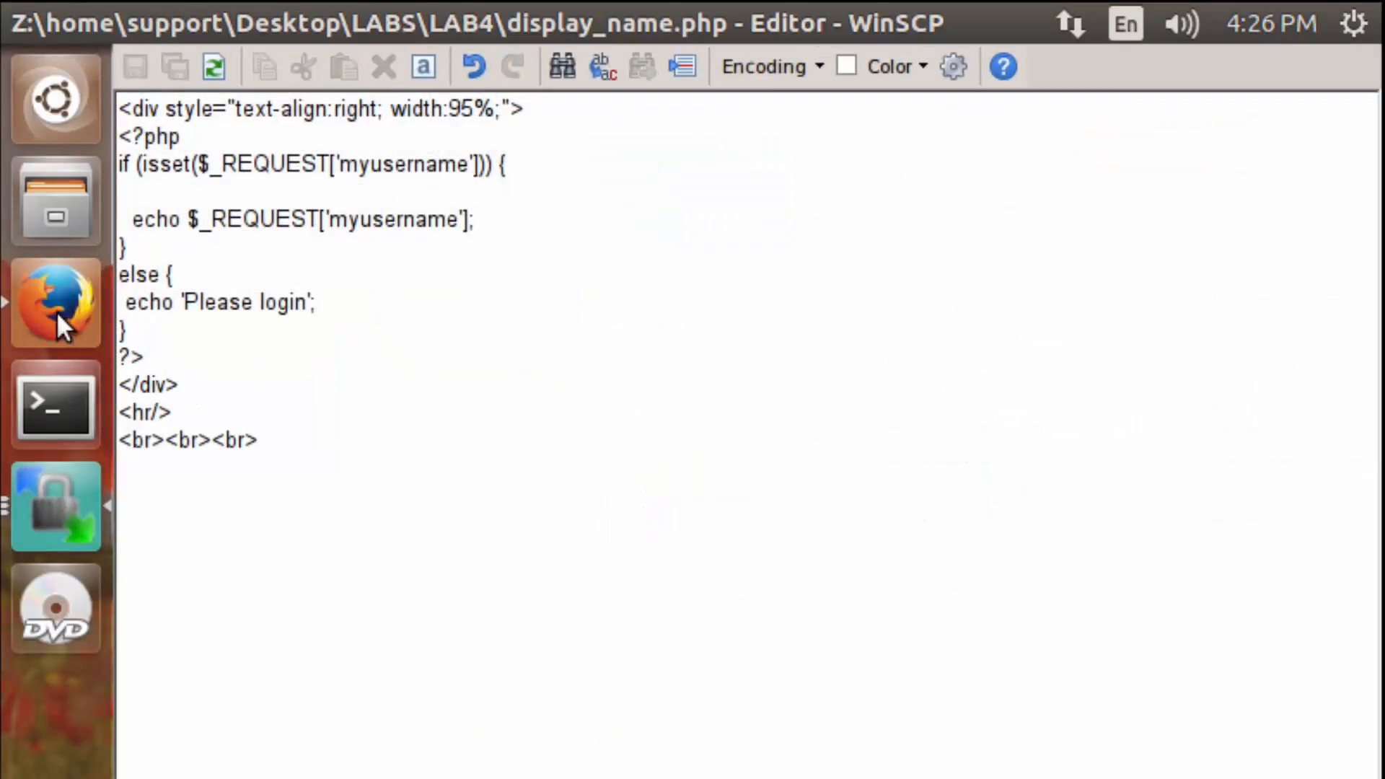
{"action": "mouse_move", "coordinate": [88, 513]}
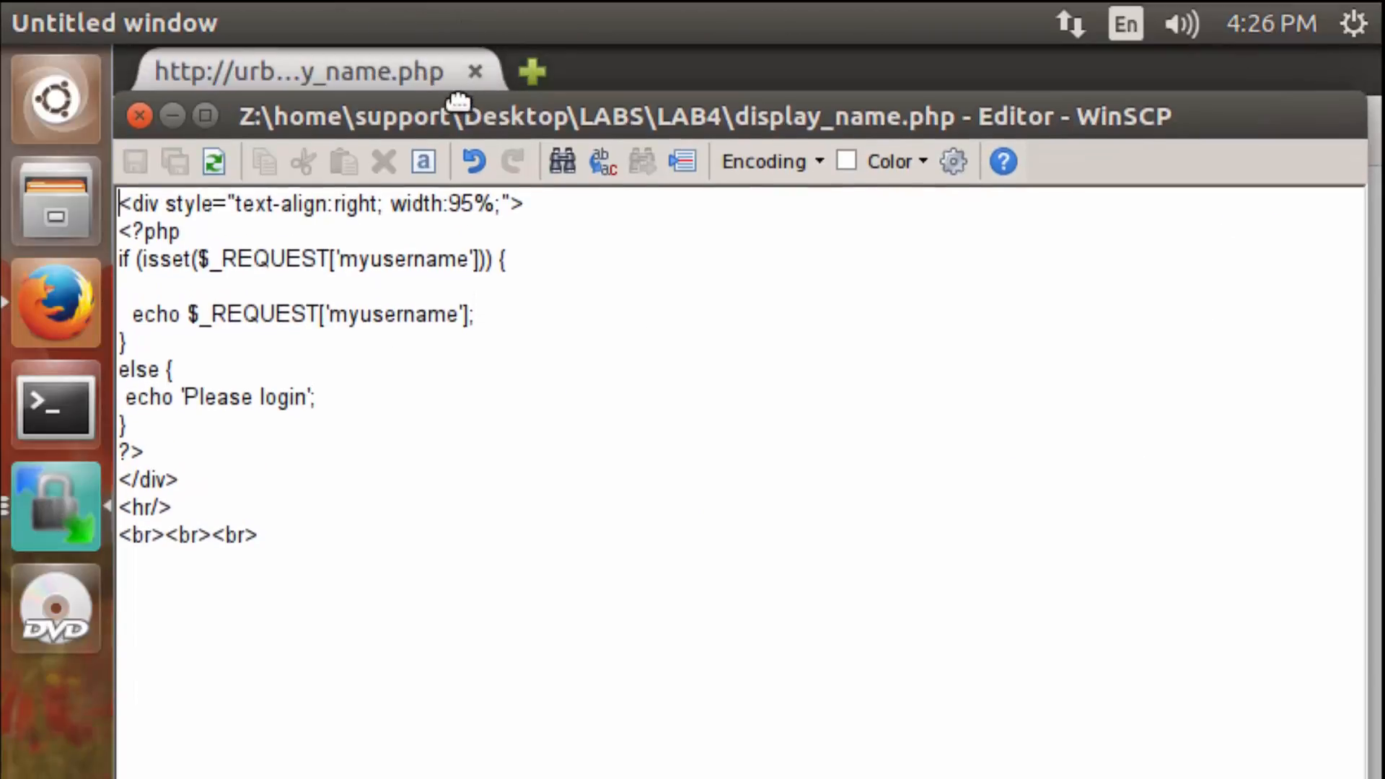
{"action": "left_click_drag", "start_coordinate": [619, 116], "coordinate": [619, 314]}
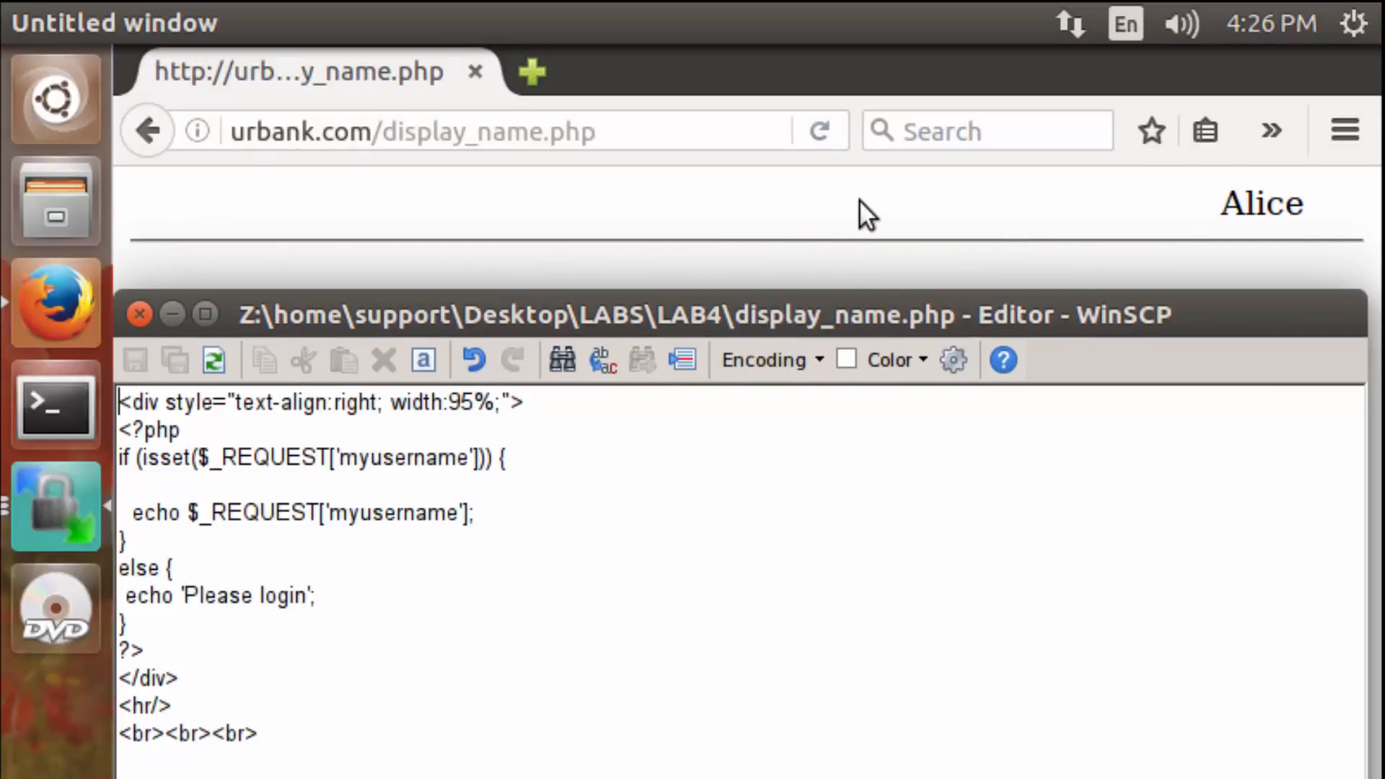
{"action": "left_click", "coordinate": [477, 513]}
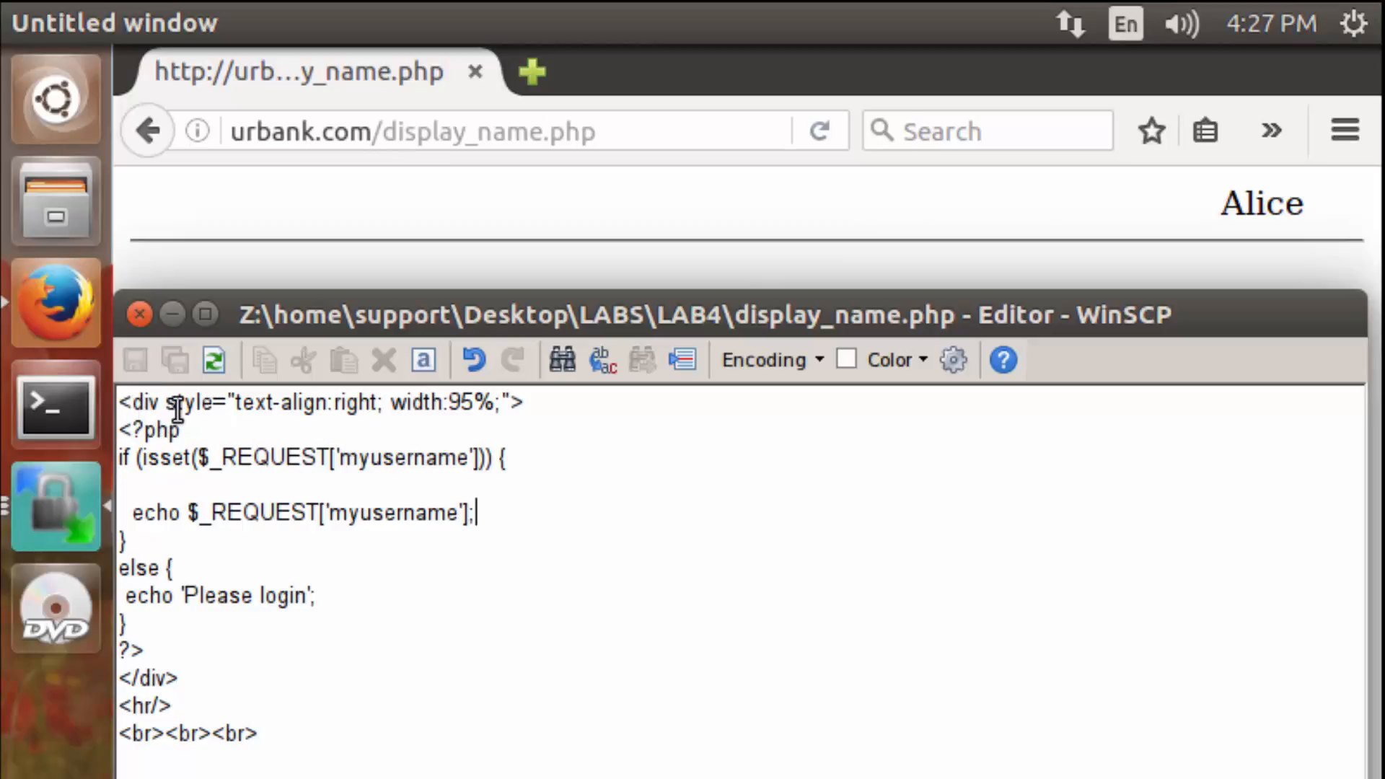
{"action": "mouse_move", "coordinate": [304, 417]}
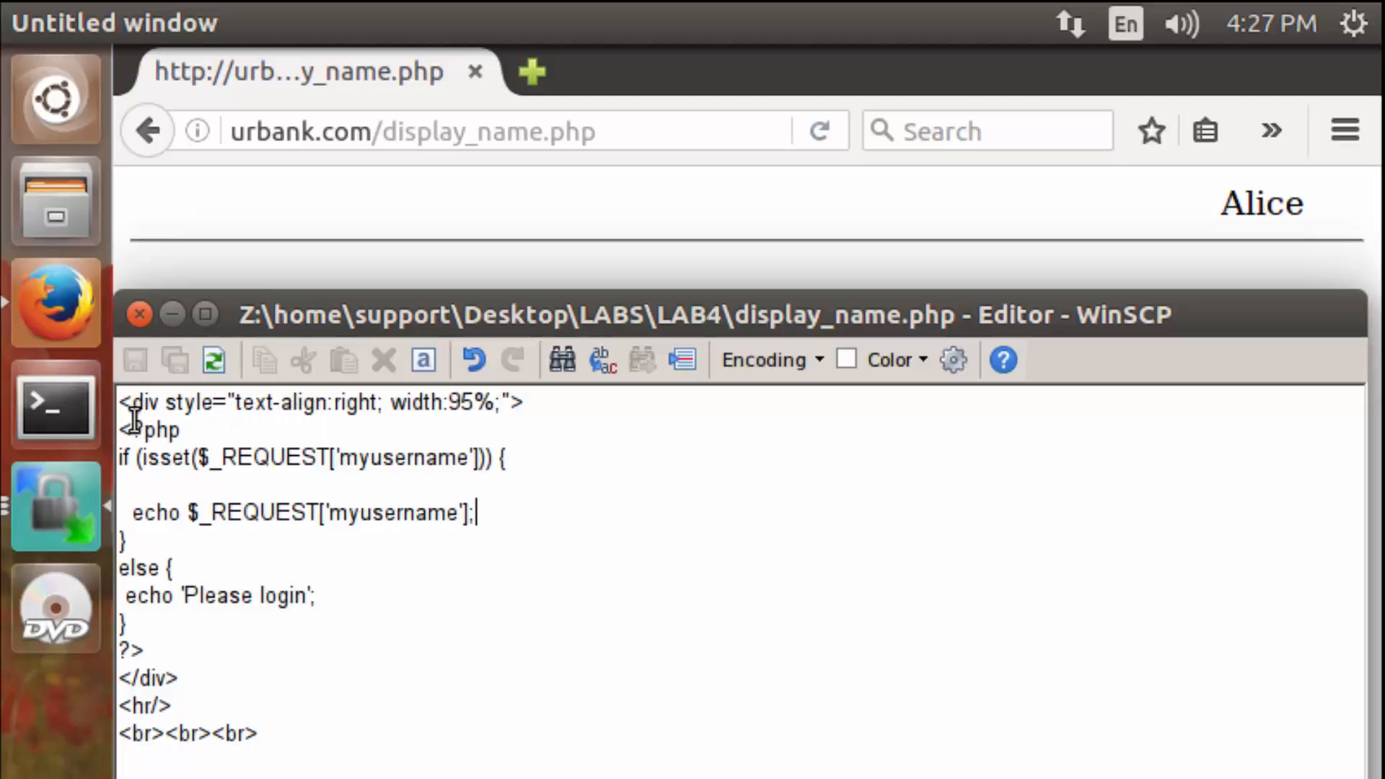
{"action": "left_click_drag", "start_coordinate": [120, 429], "coordinate": [513, 458]}
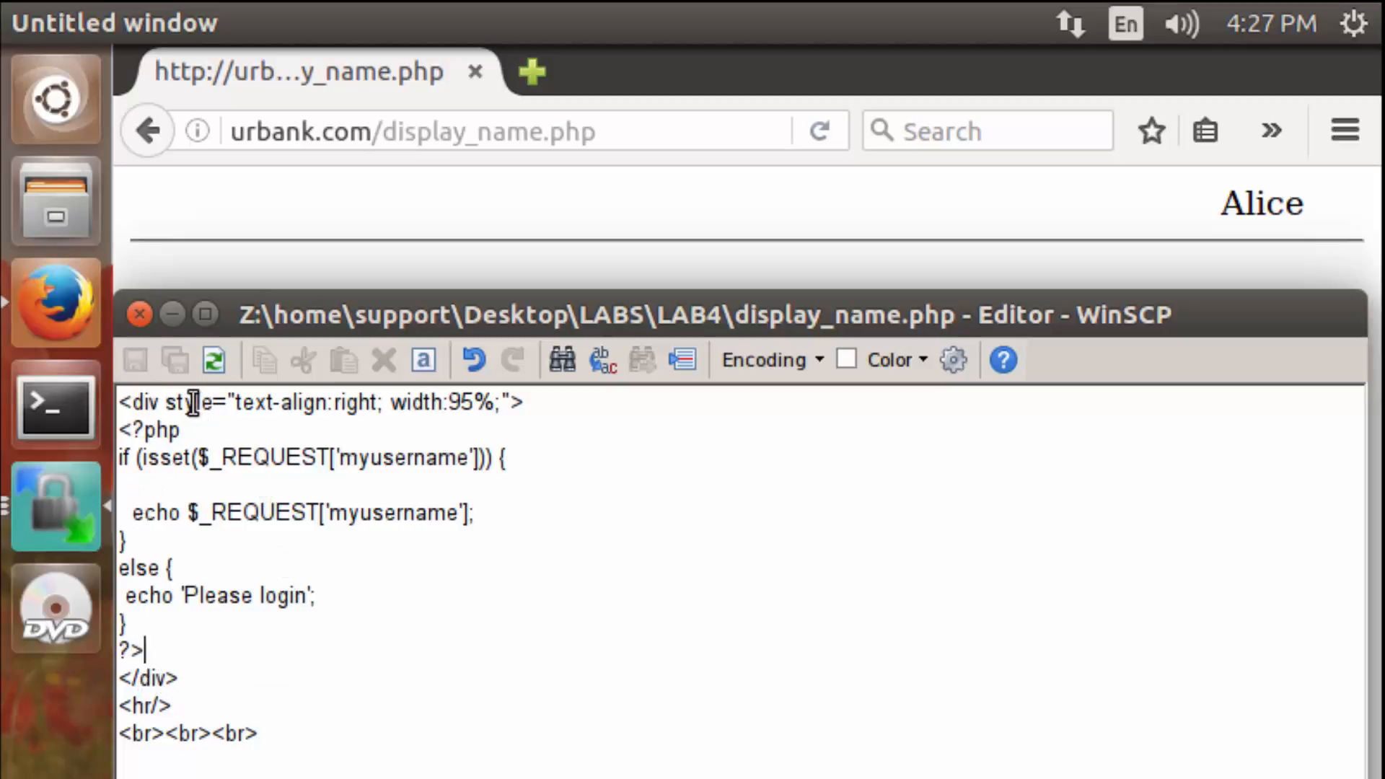
{"action": "double_click", "coordinate": [189, 402]}
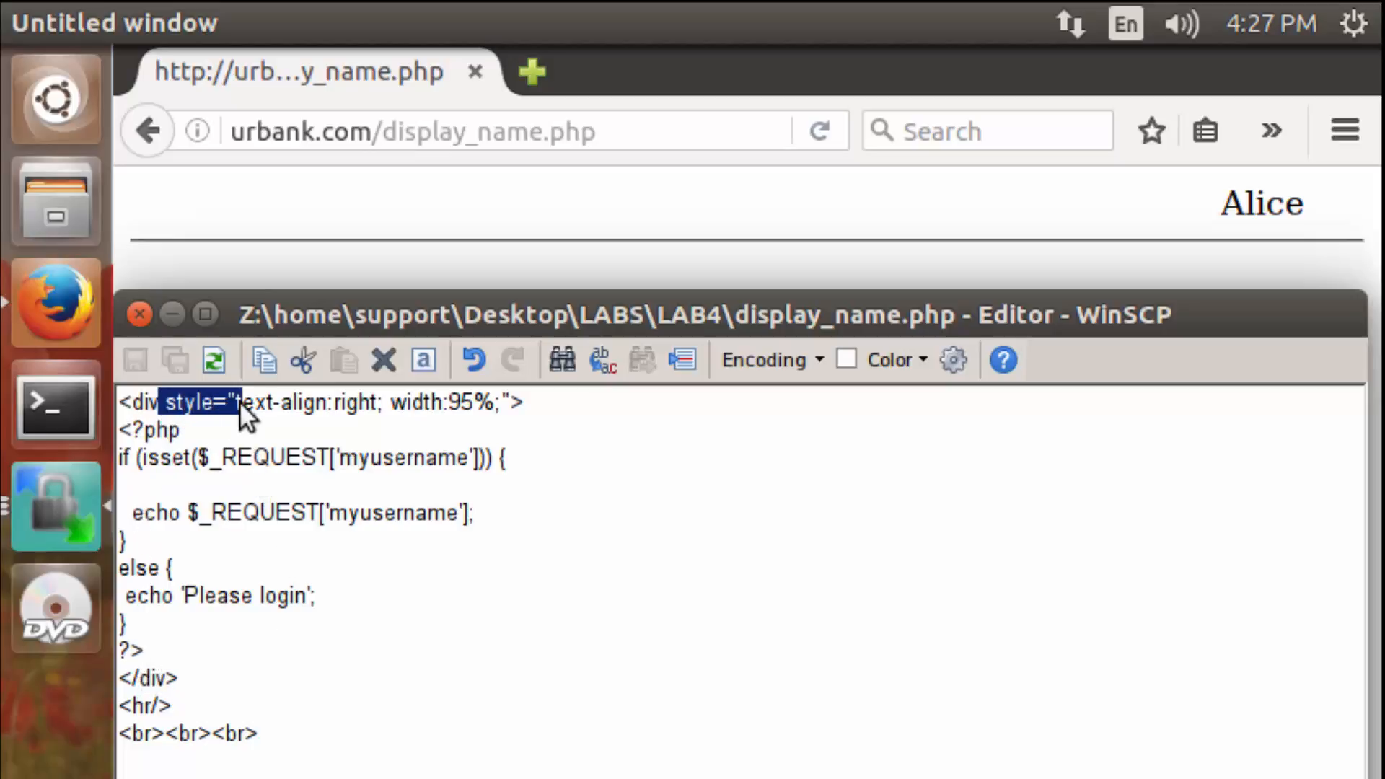
{"action": "left_click", "coordinate": [498, 402]}
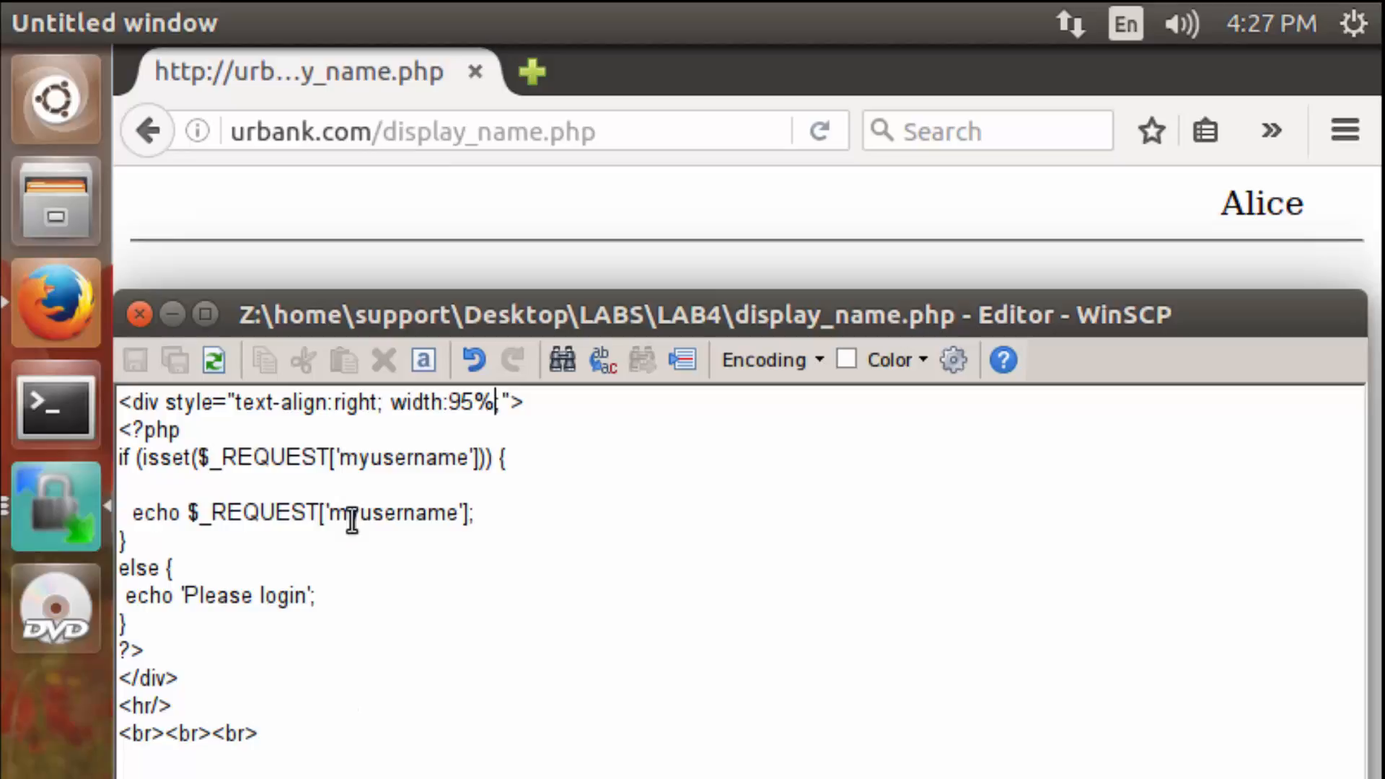
{"action": "mouse_move", "coordinate": [352, 495]}
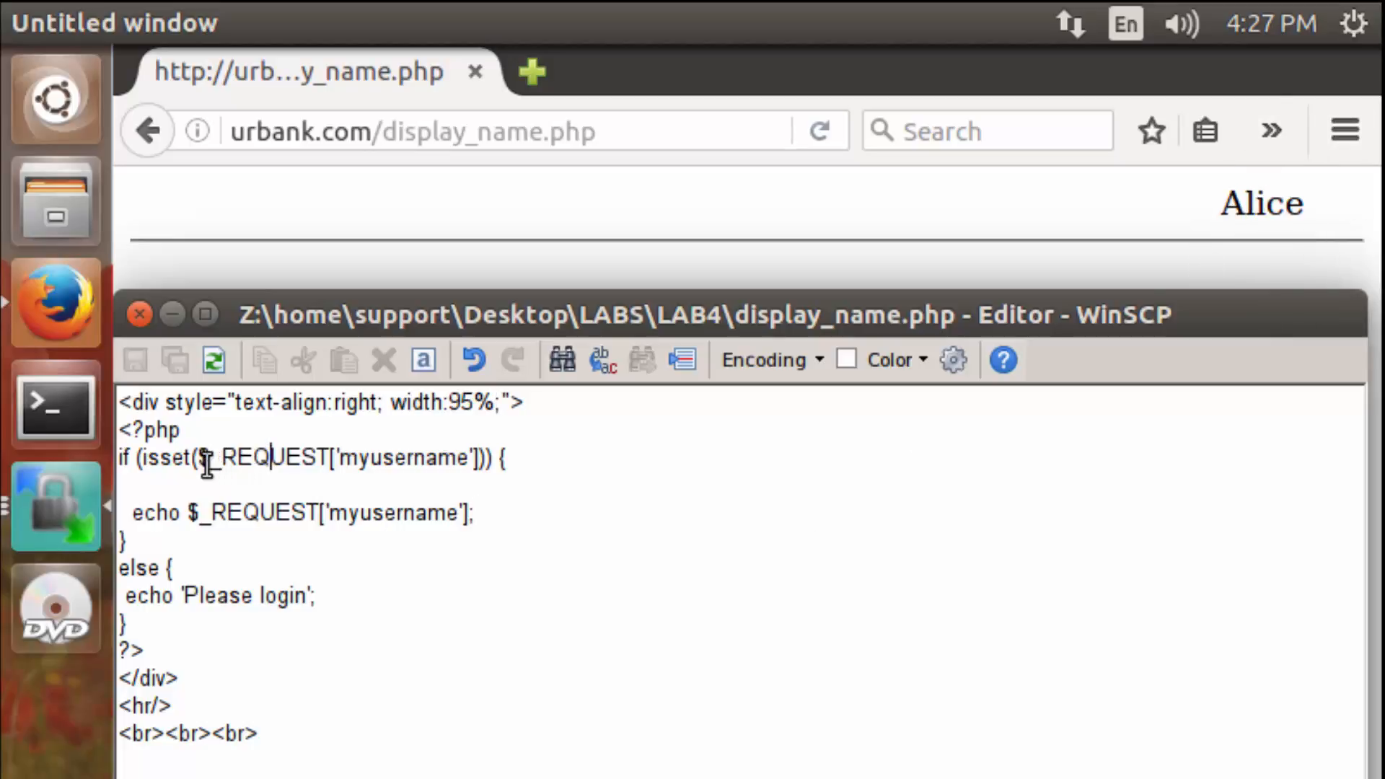
{"action": "double_click", "coordinate": [252, 457]}
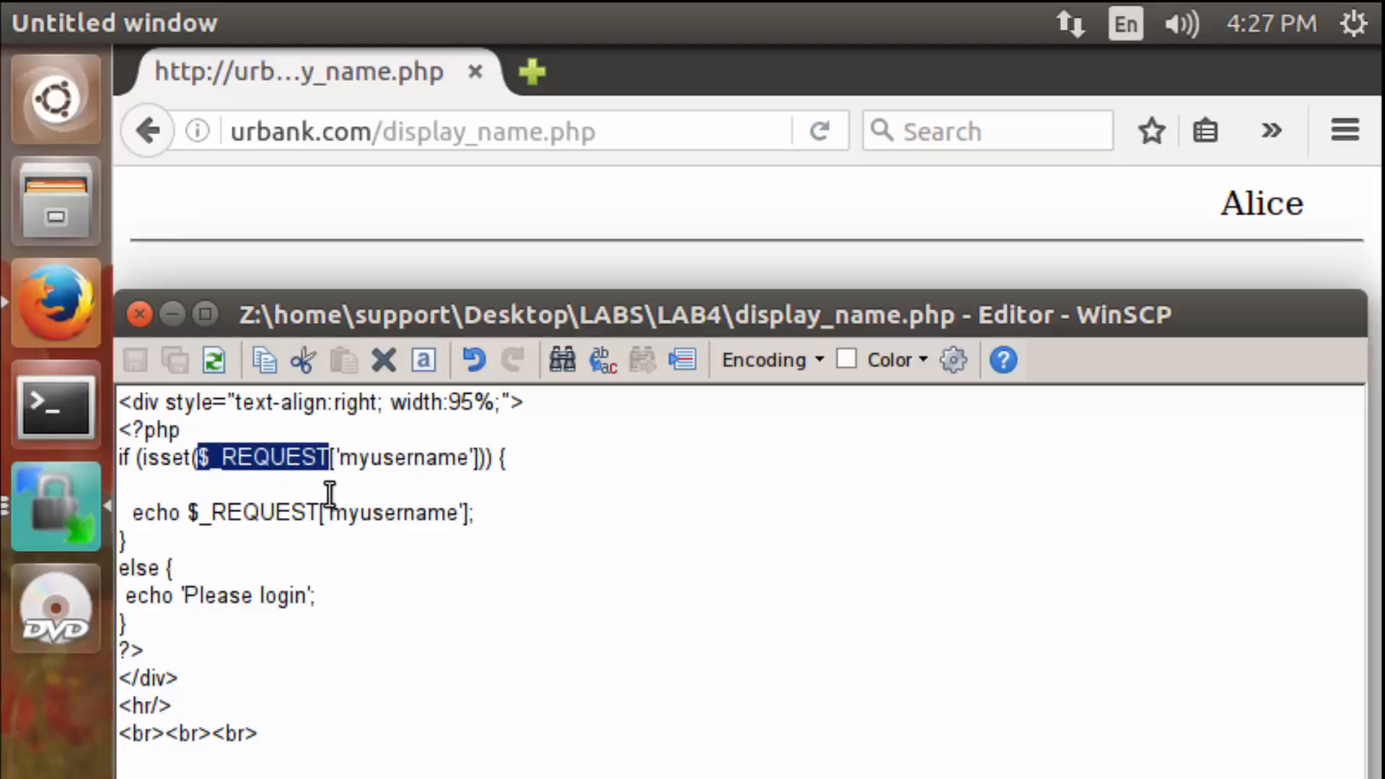
{"action": "mouse_move", "coordinate": [406, 590]}
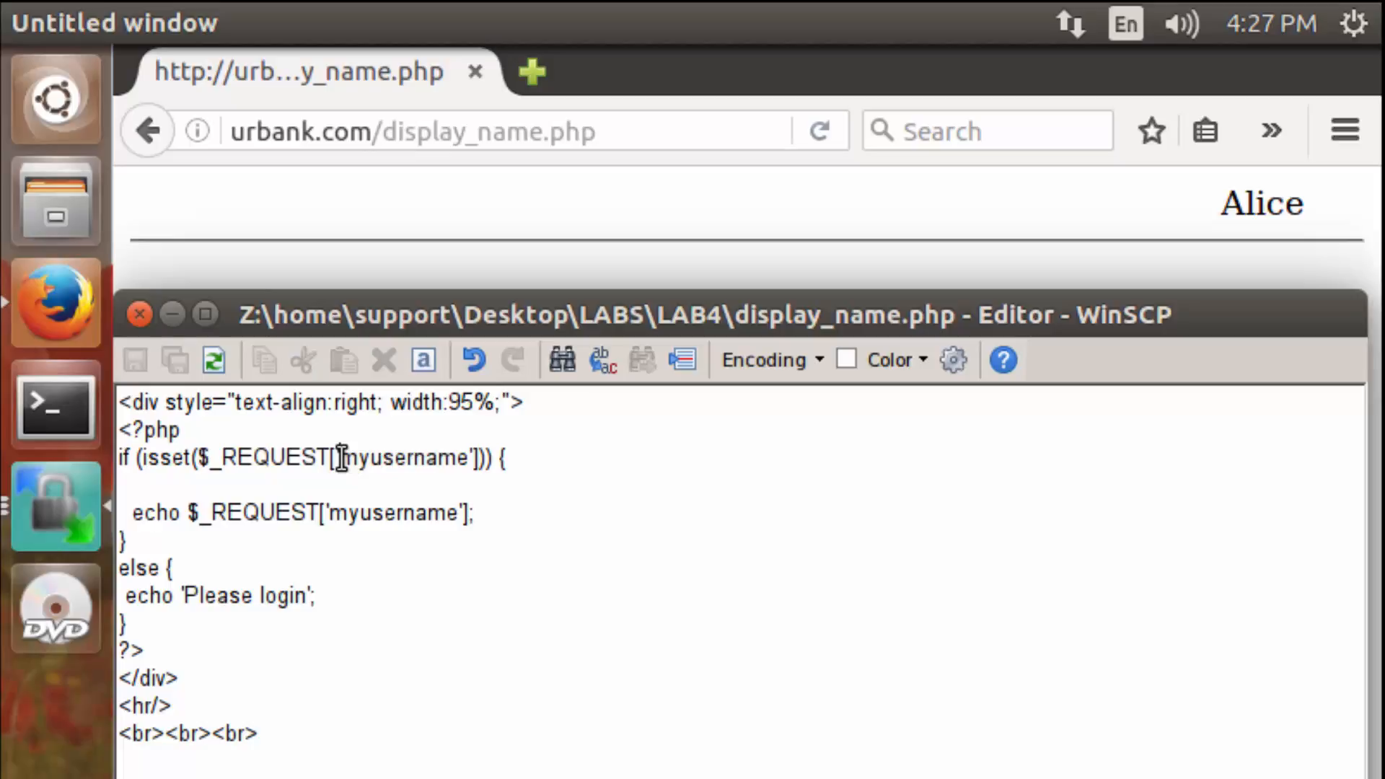
{"action": "double_click", "coordinate": [397, 457]}
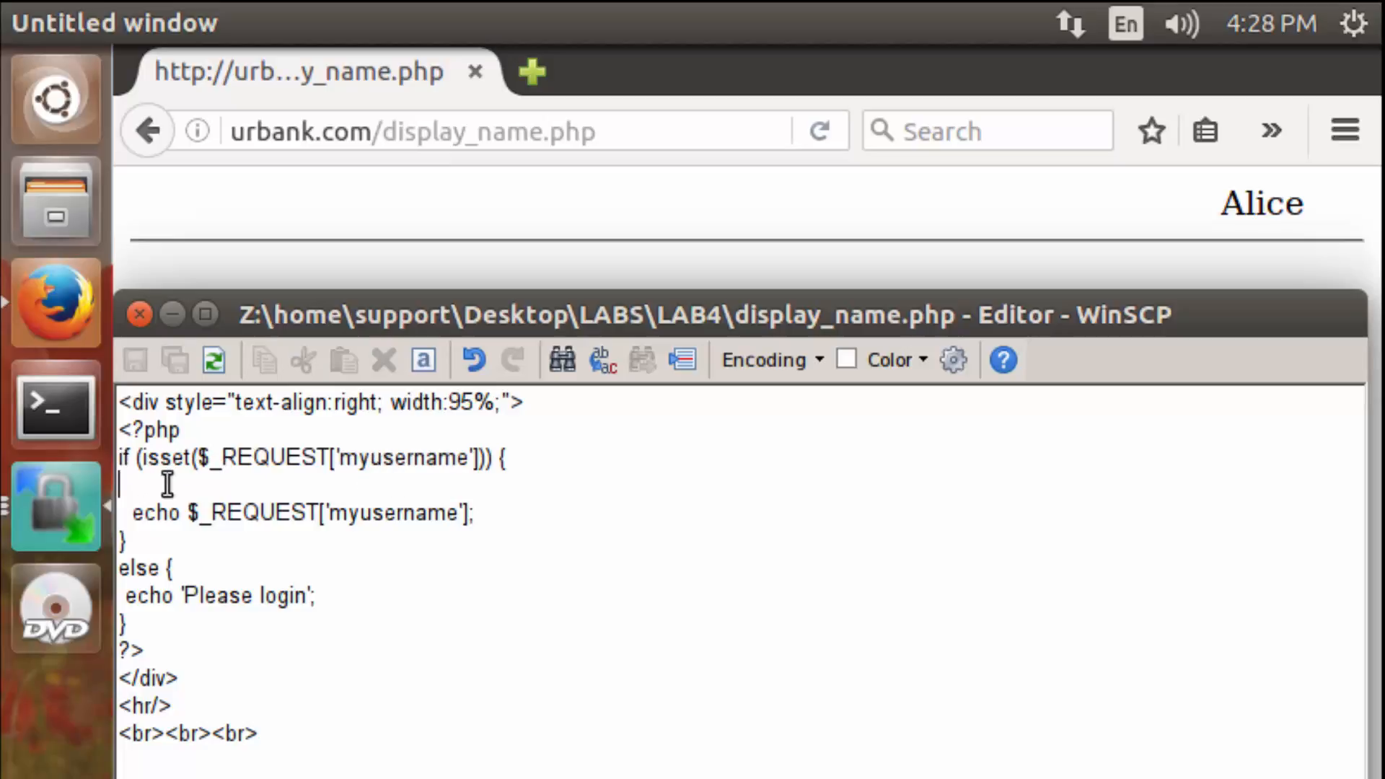
{"action": "mouse_move", "coordinate": [219, 480]}
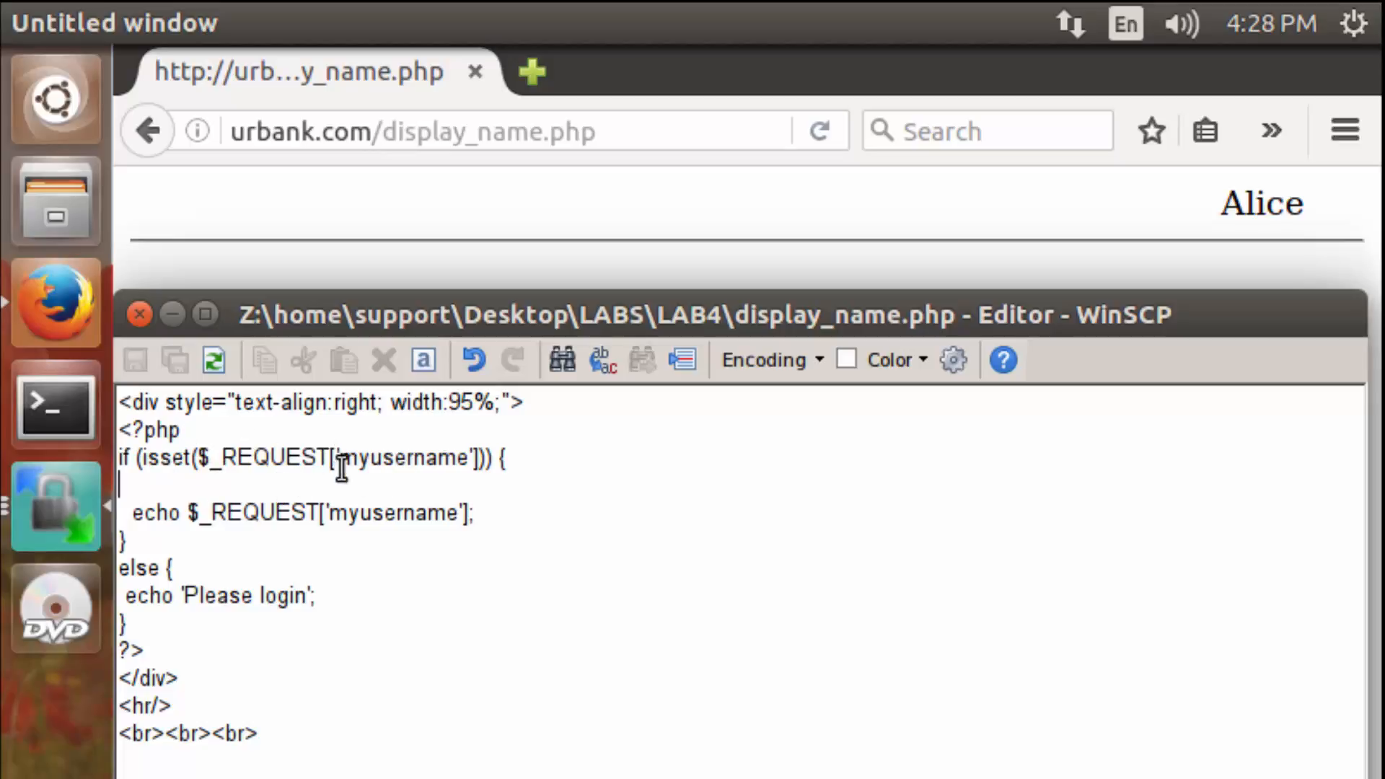
{"action": "double_click", "coordinate": [155, 512]}
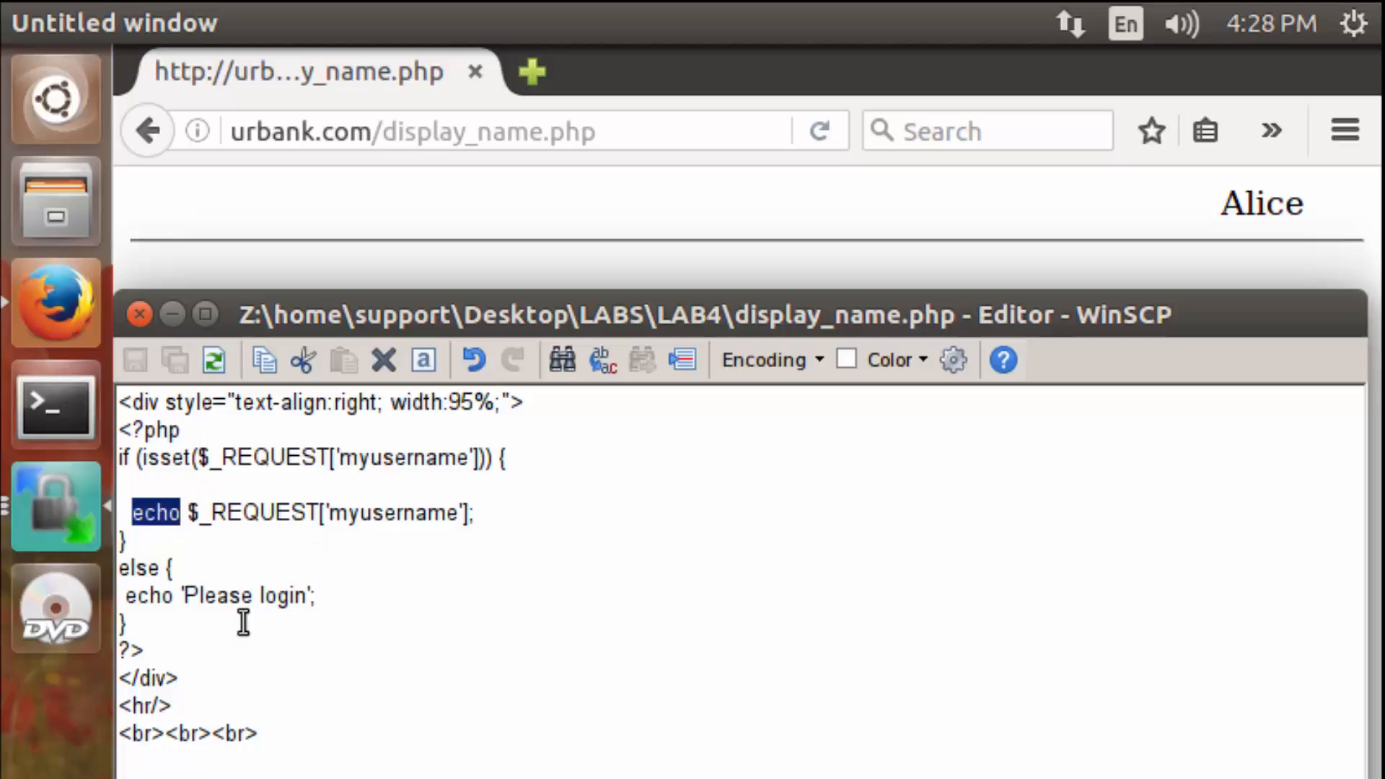
{"action": "double_click", "coordinate": [199, 595]}
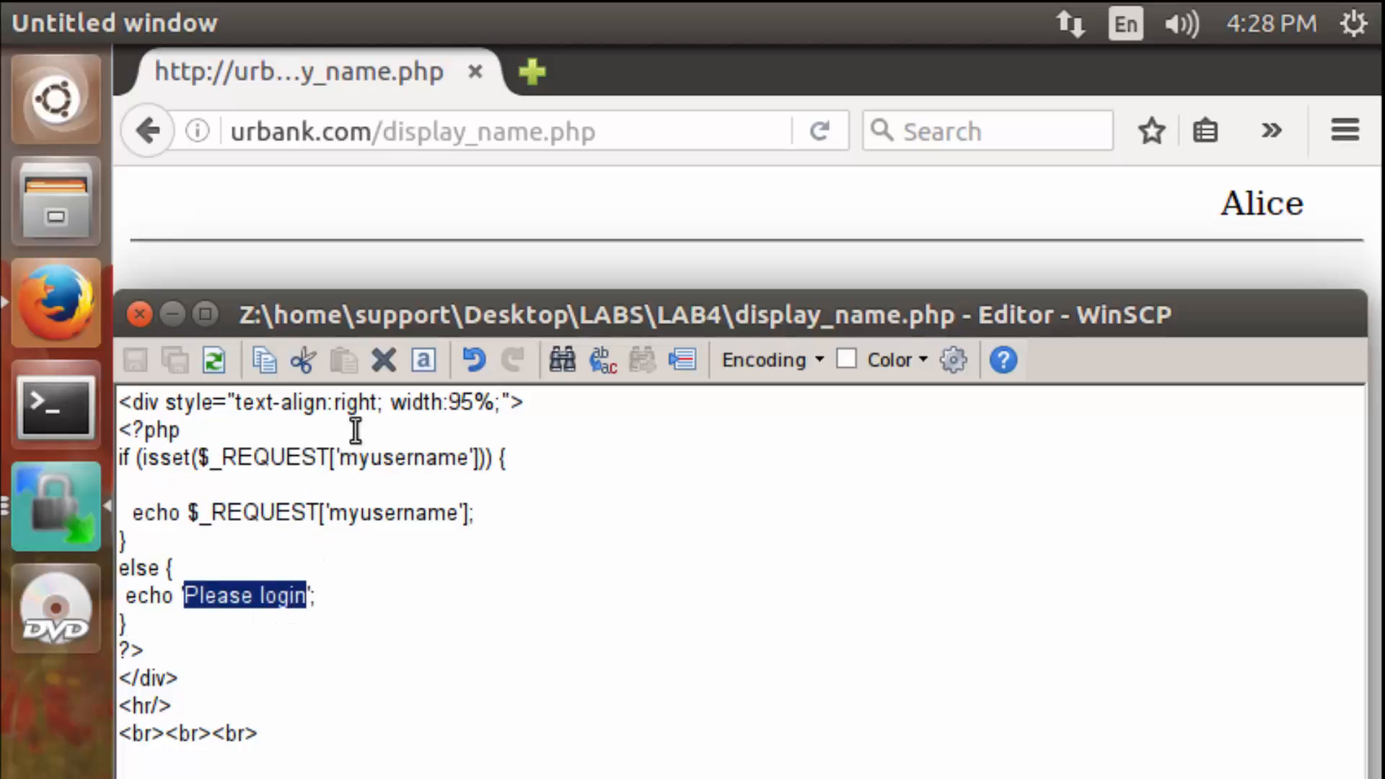
{"action": "mouse_move", "coordinate": [482, 589]}
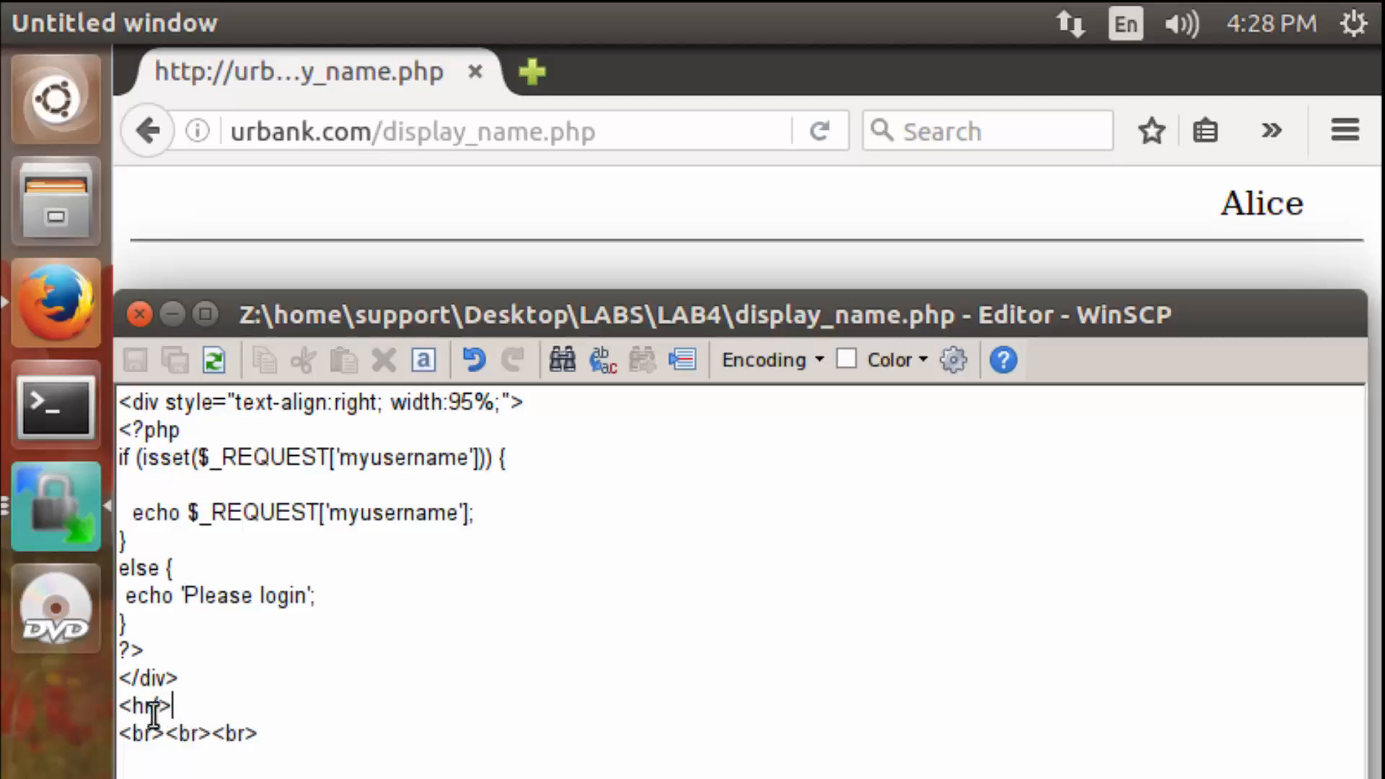
{"action": "type", "text": "/"}
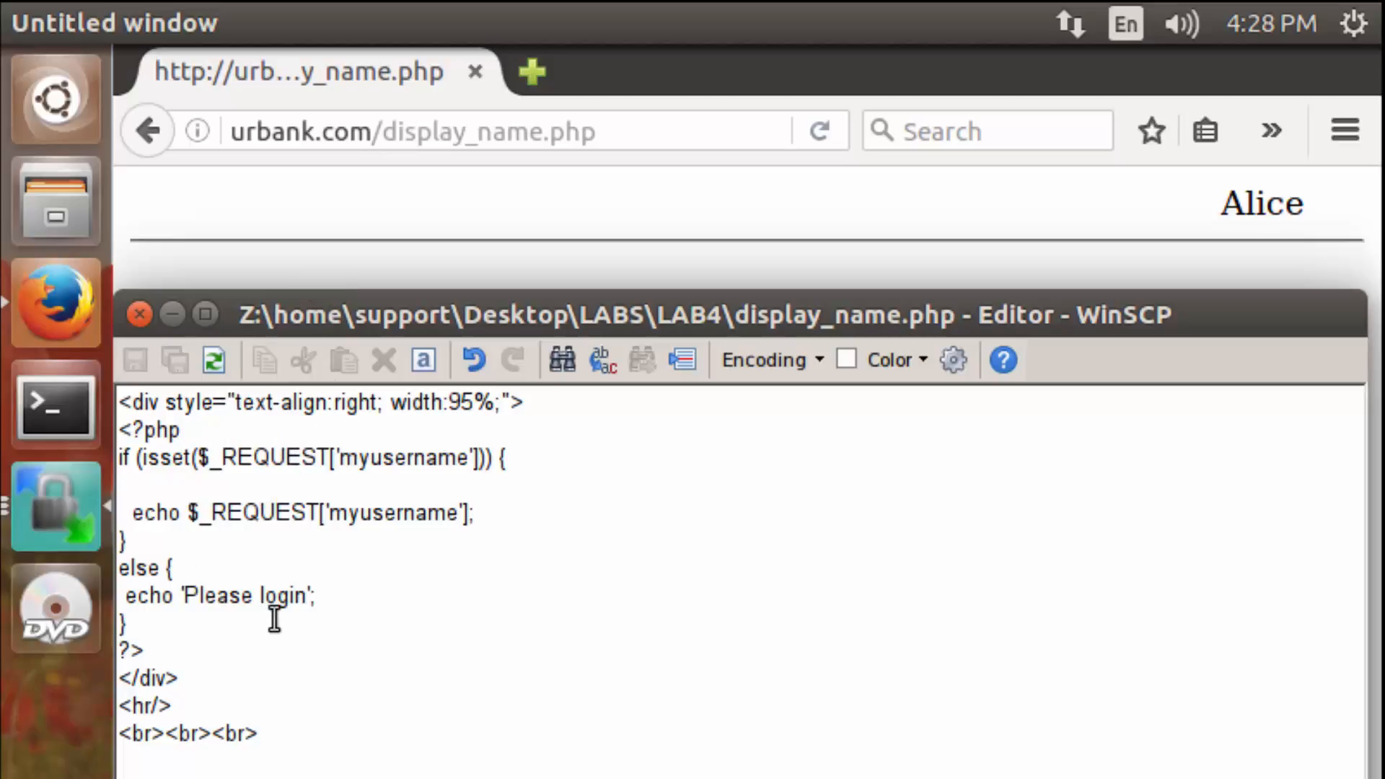
{"action": "mouse_move", "coordinate": [294, 477]}
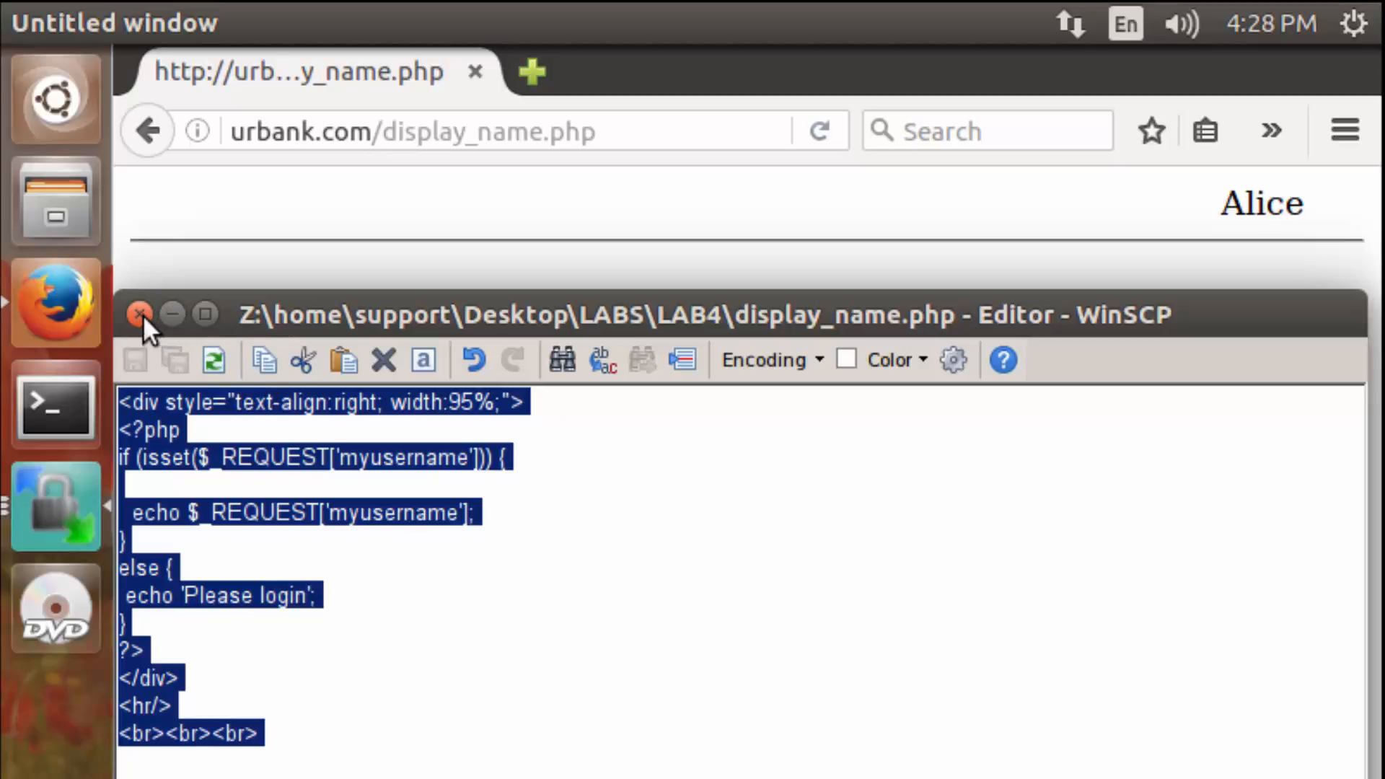
- Close the display_name.php editor after copying its snippet, returning to the file panels
{"action": "left_click", "coordinate": [141, 314]}
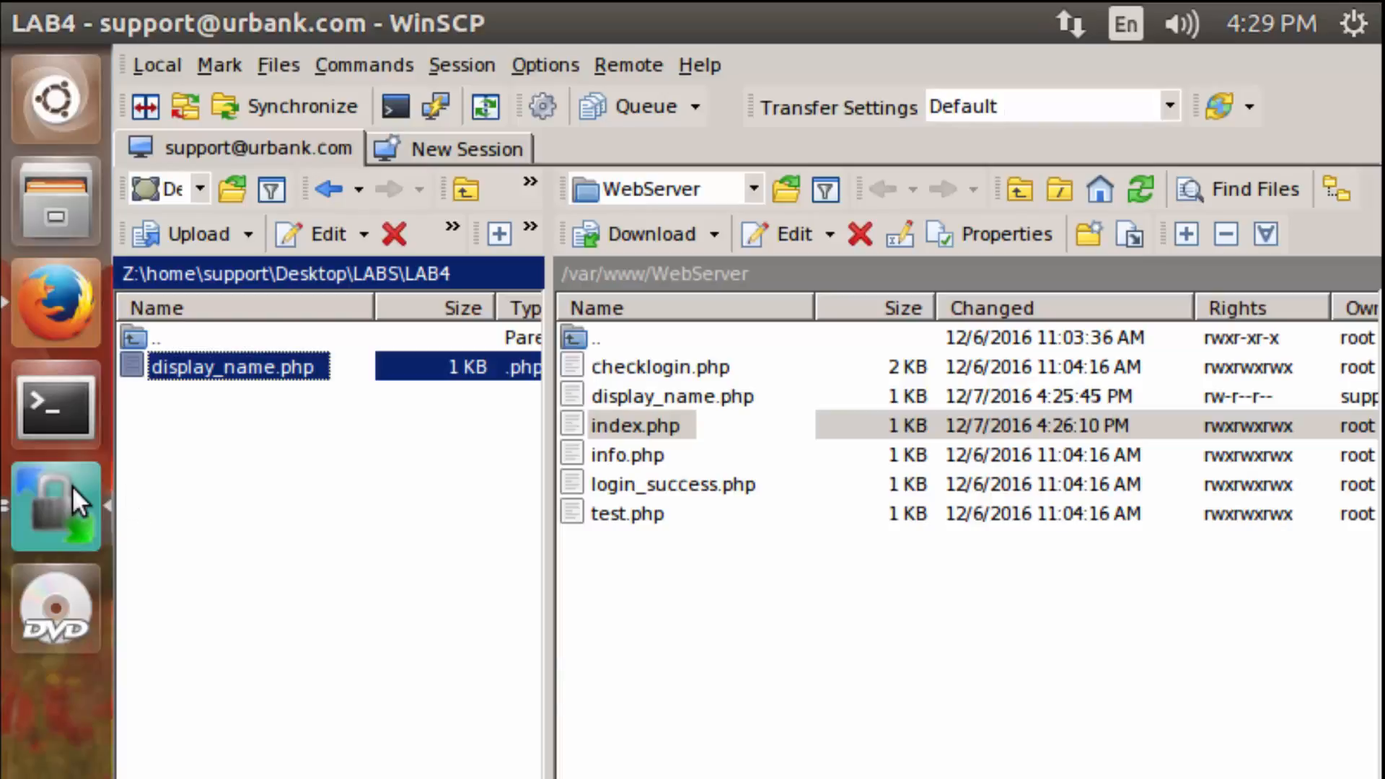
- Paste the copied display_name snippet right after <body> in the server's index.php and save it
{"action": "double_click", "coordinate": [634, 425]}
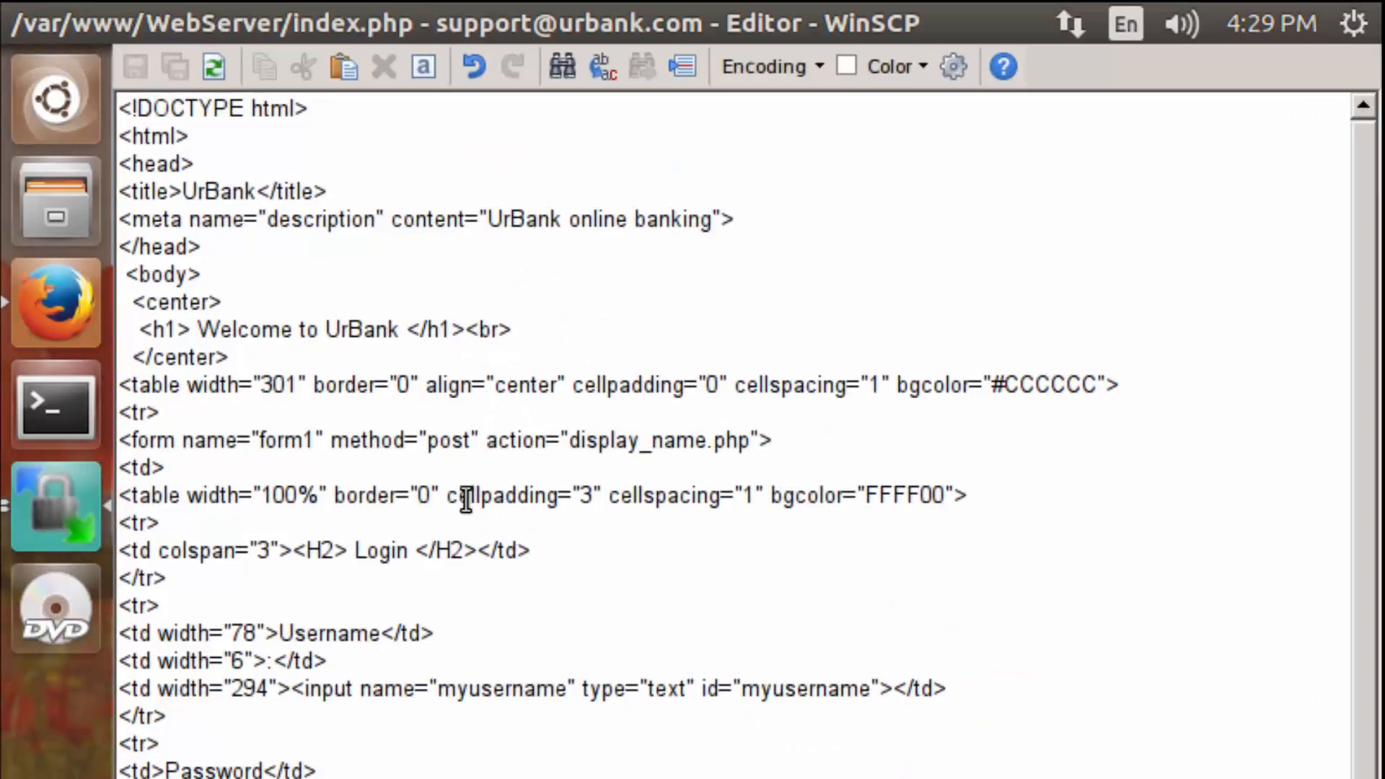
{"action": "mouse_move", "coordinate": [200, 275]}
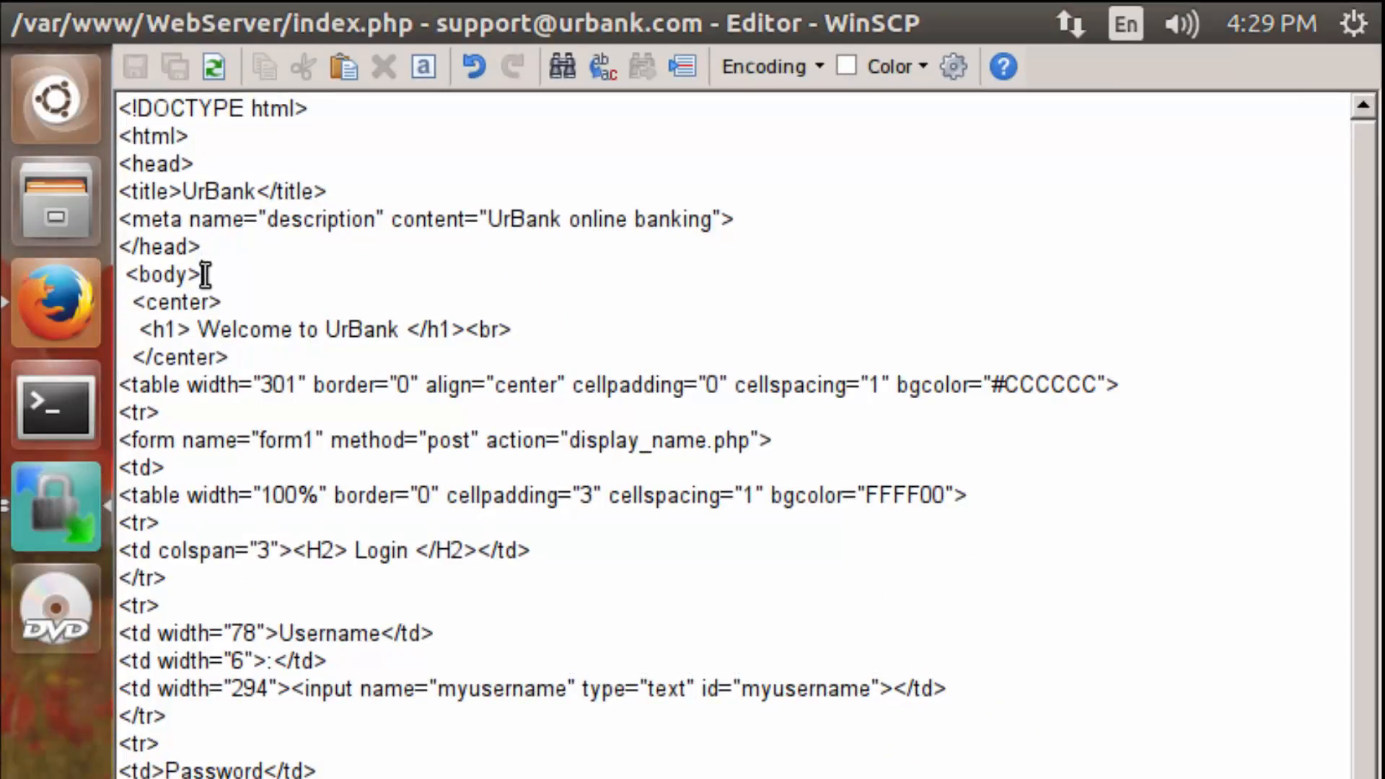
{"action": "left_click", "coordinate": [192, 275]}
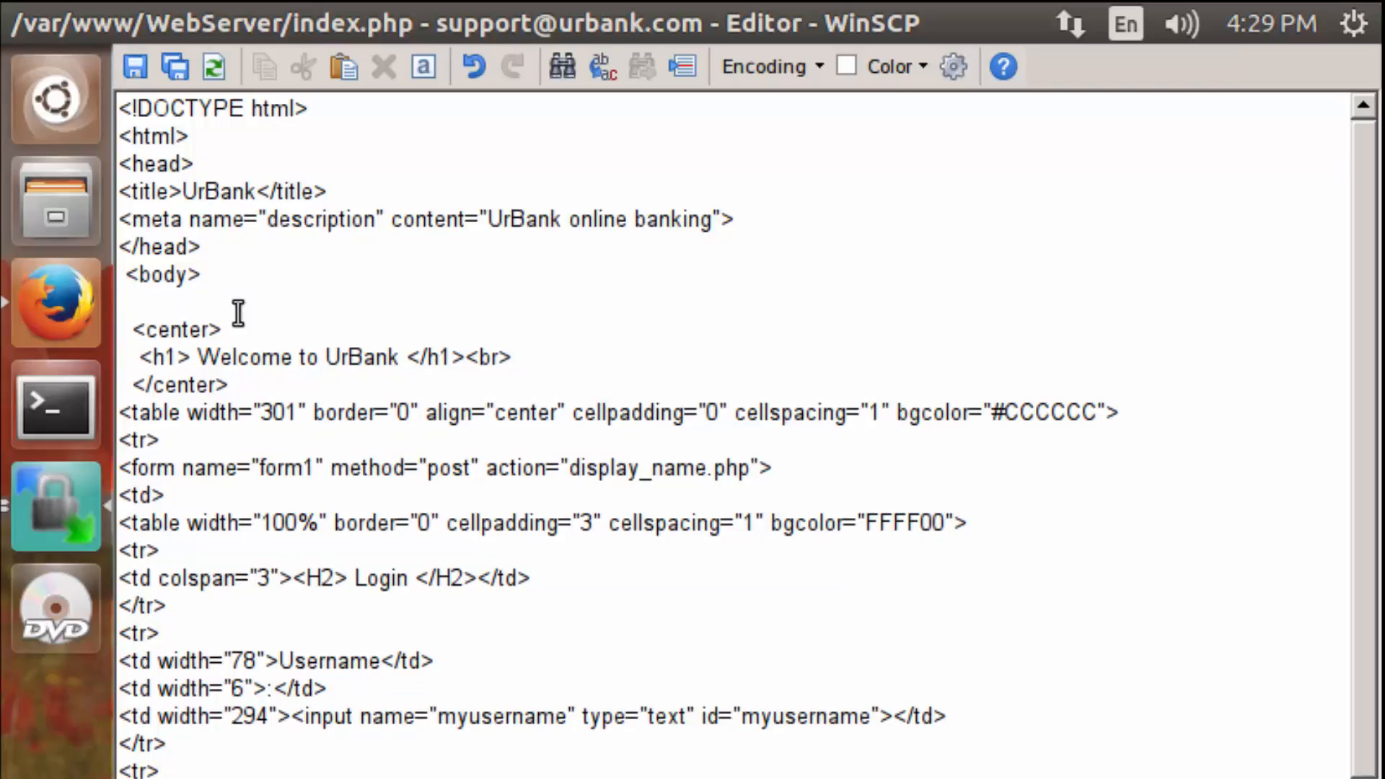
{"action": "left_click", "coordinate": [342, 66]}
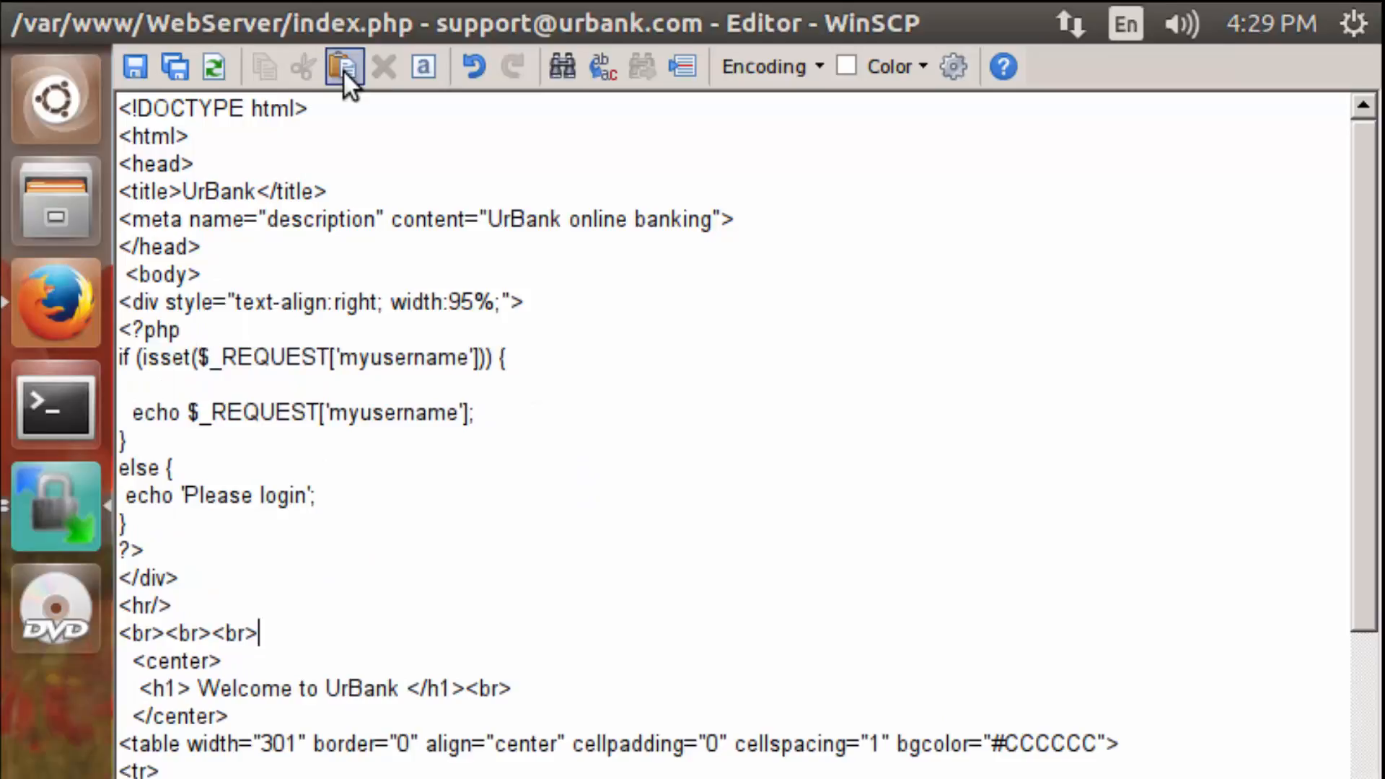
{"action": "scroll", "scroll_direction": "down", "scroll_amount": 3}
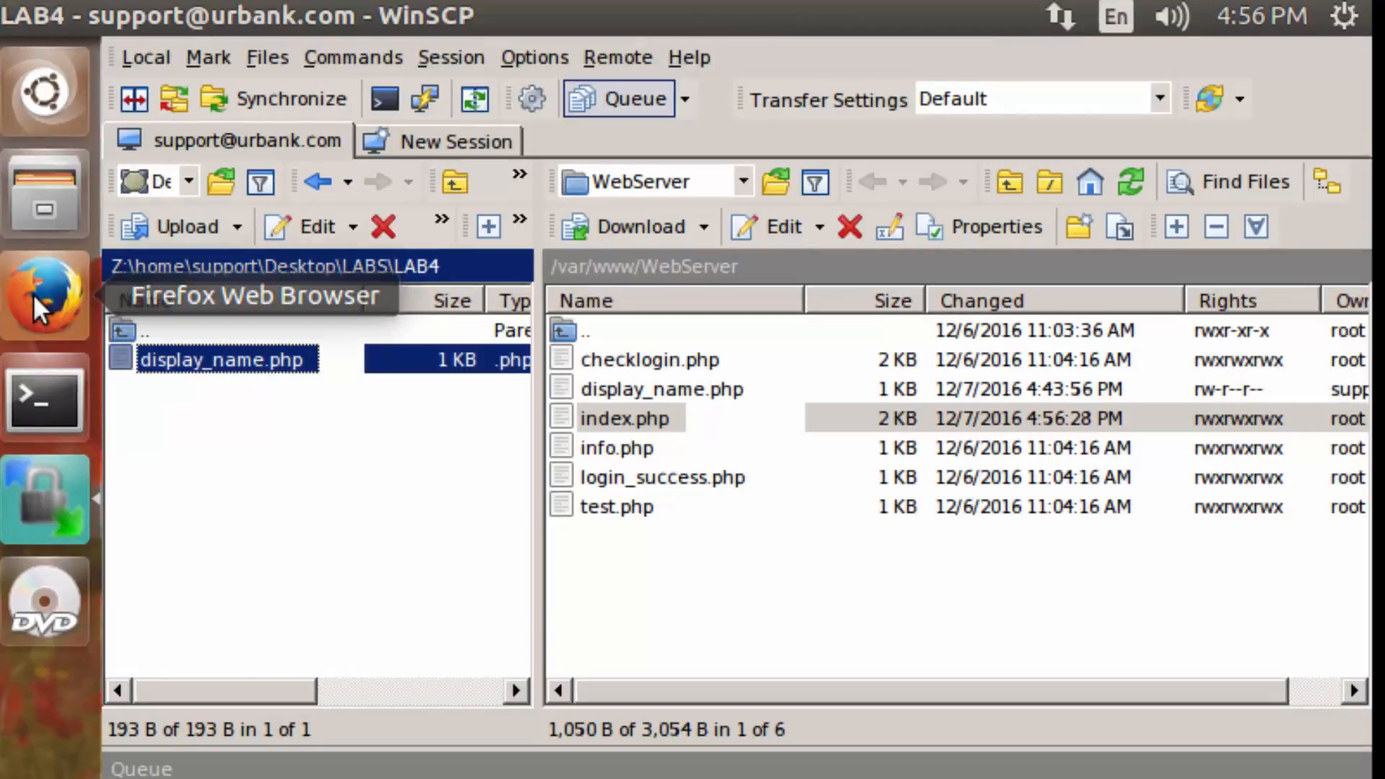
- Switch to Firefox and reload urbank.com, now showing 'Please login' at the top right
{"action": "left_click", "coordinate": [44, 296]}
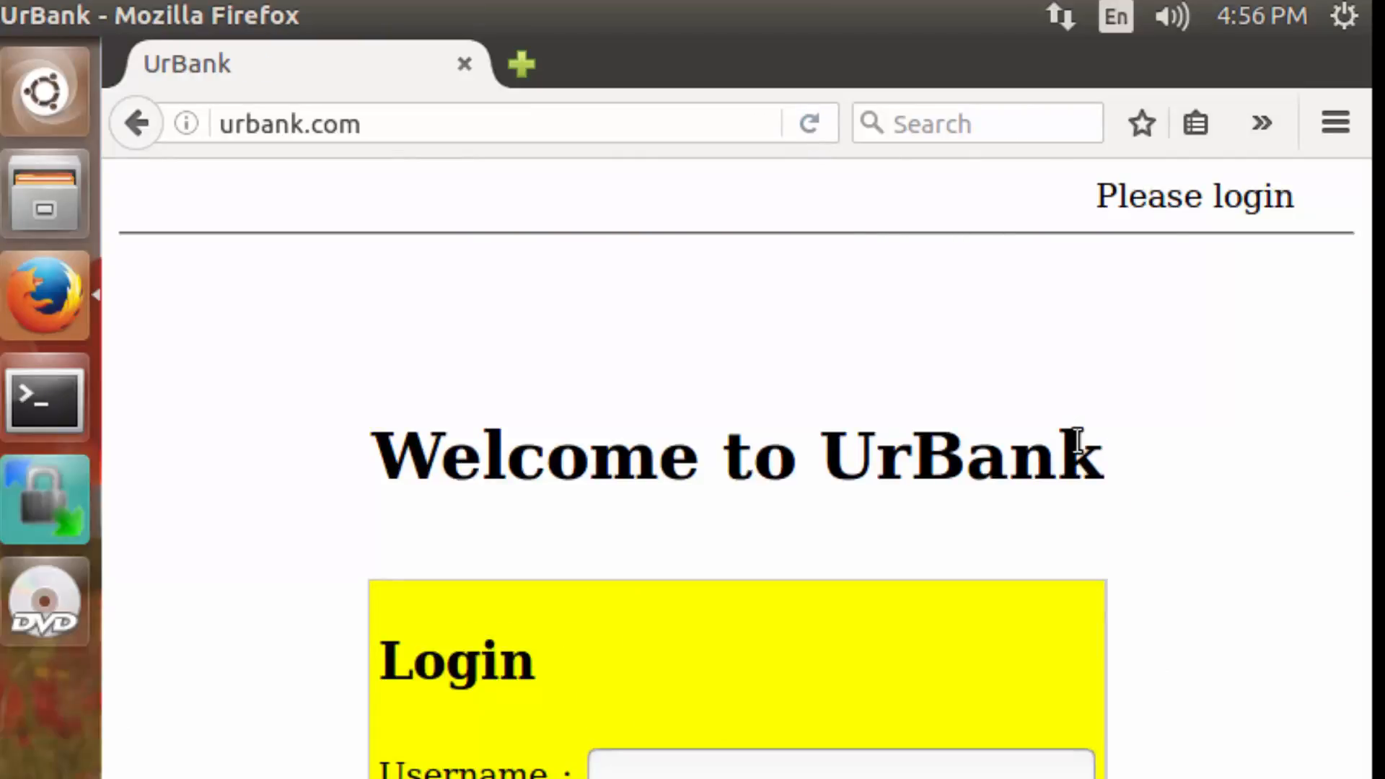
{"action": "mouse_move", "coordinate": [1074, 347]}
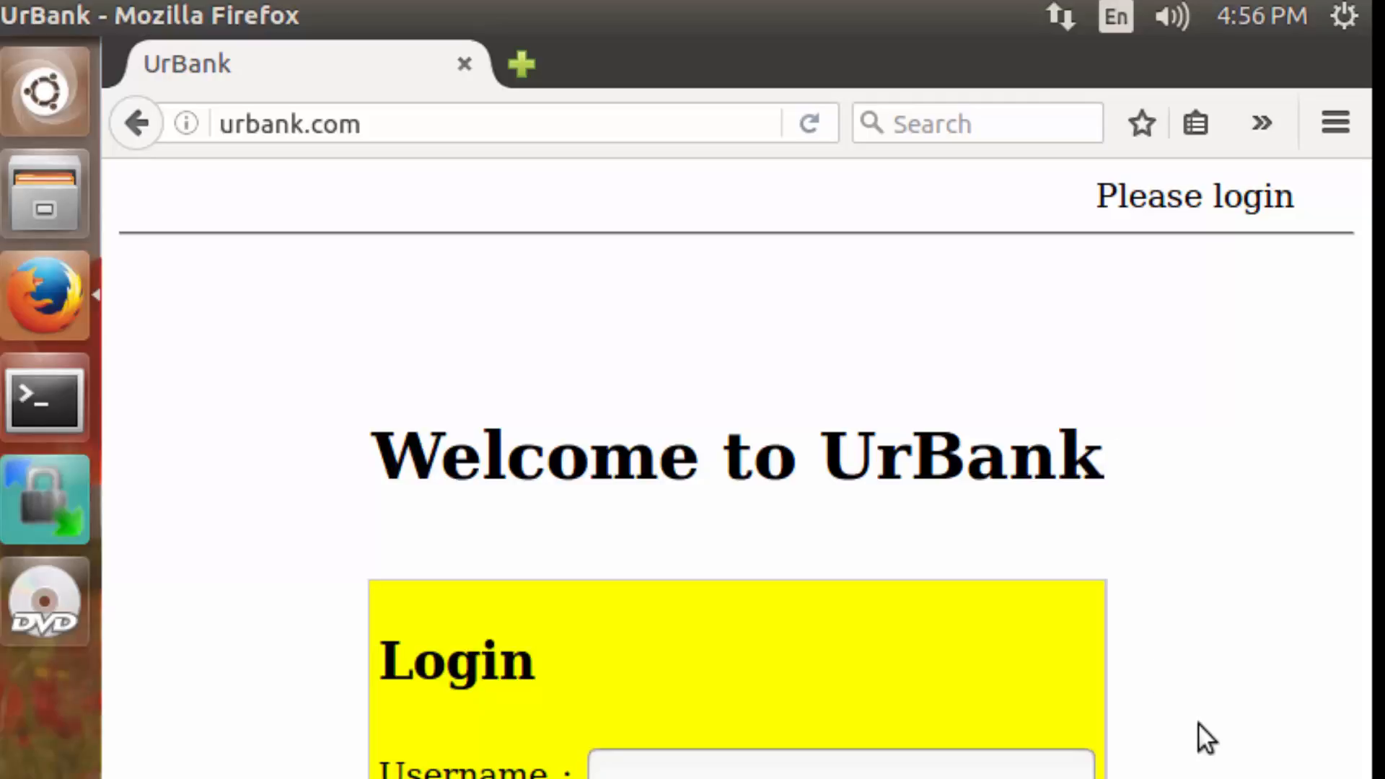
{"action": "mouse_move", "coordinate": [1195, 320]}
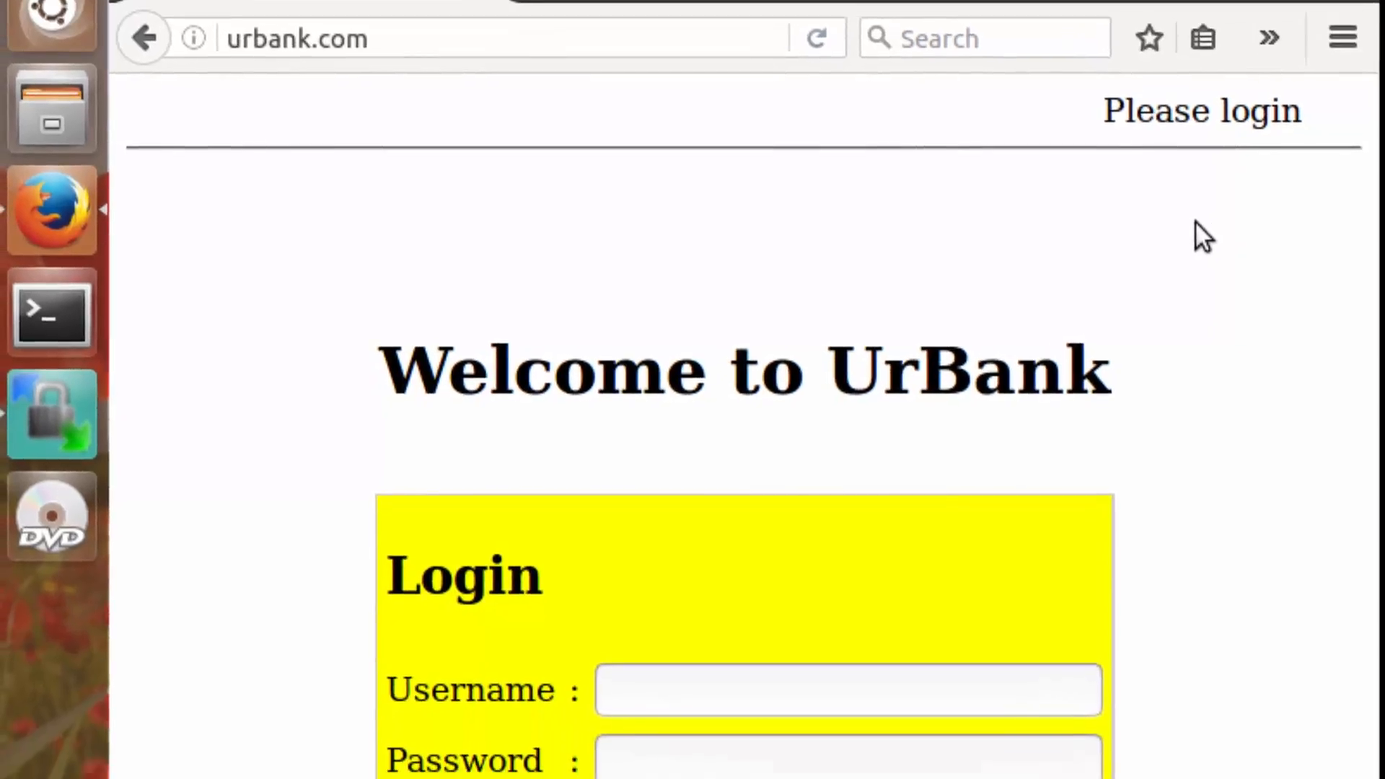
{"action": "scroll", "scroll_direction": "down", "scroll_amount": 3}
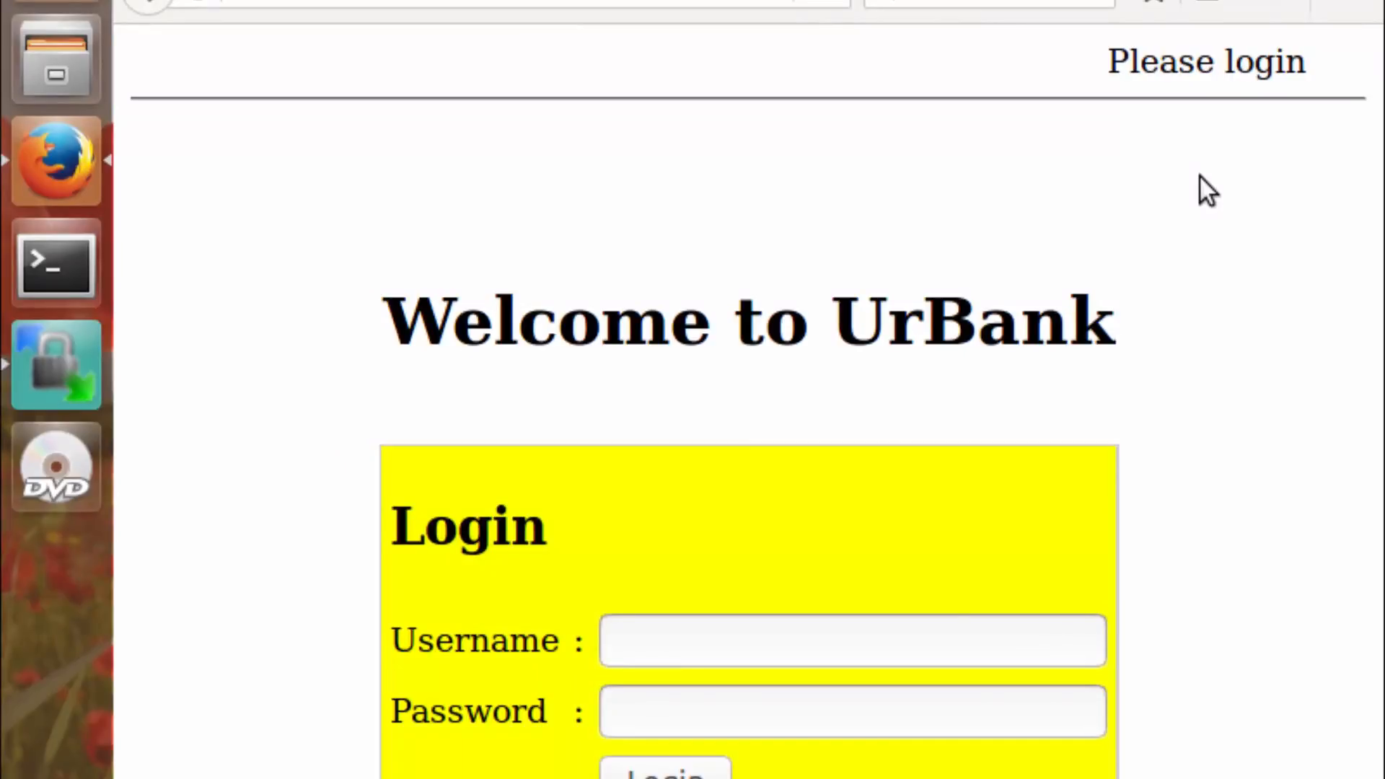
{"action": "mouse_move", "coordinate": [707, 627]}
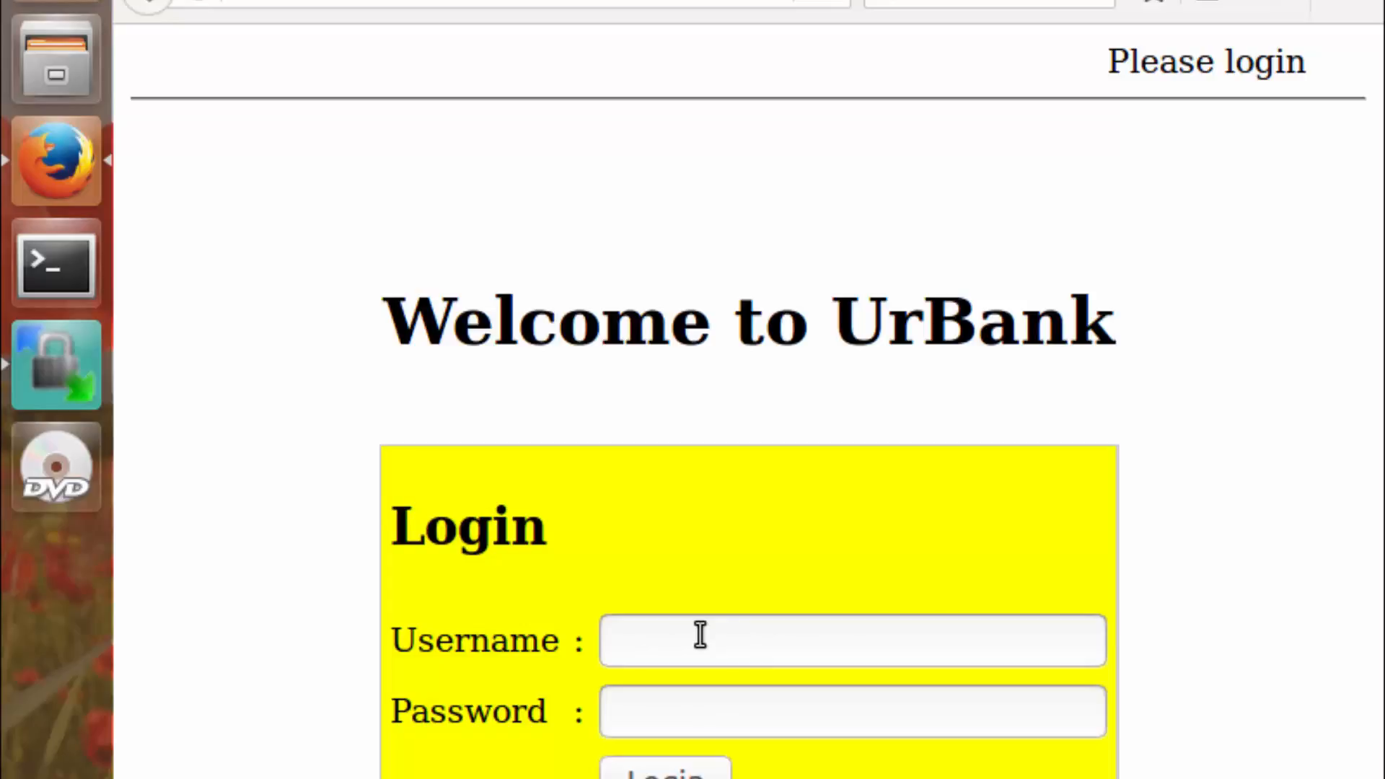
{"action": "mouse_move", "coordinate": [707, 382]}
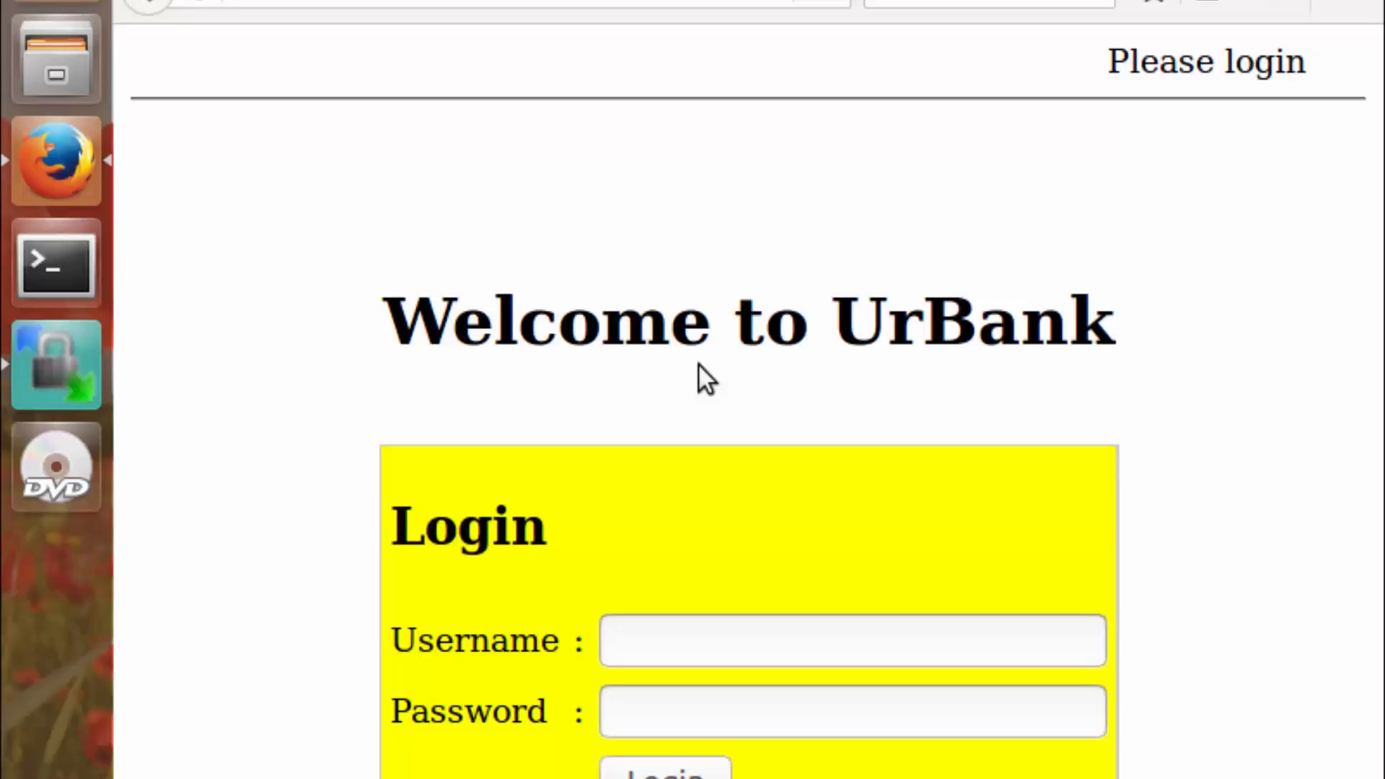
{"action": "mouse_move", "coordinate": [1258, 170]}
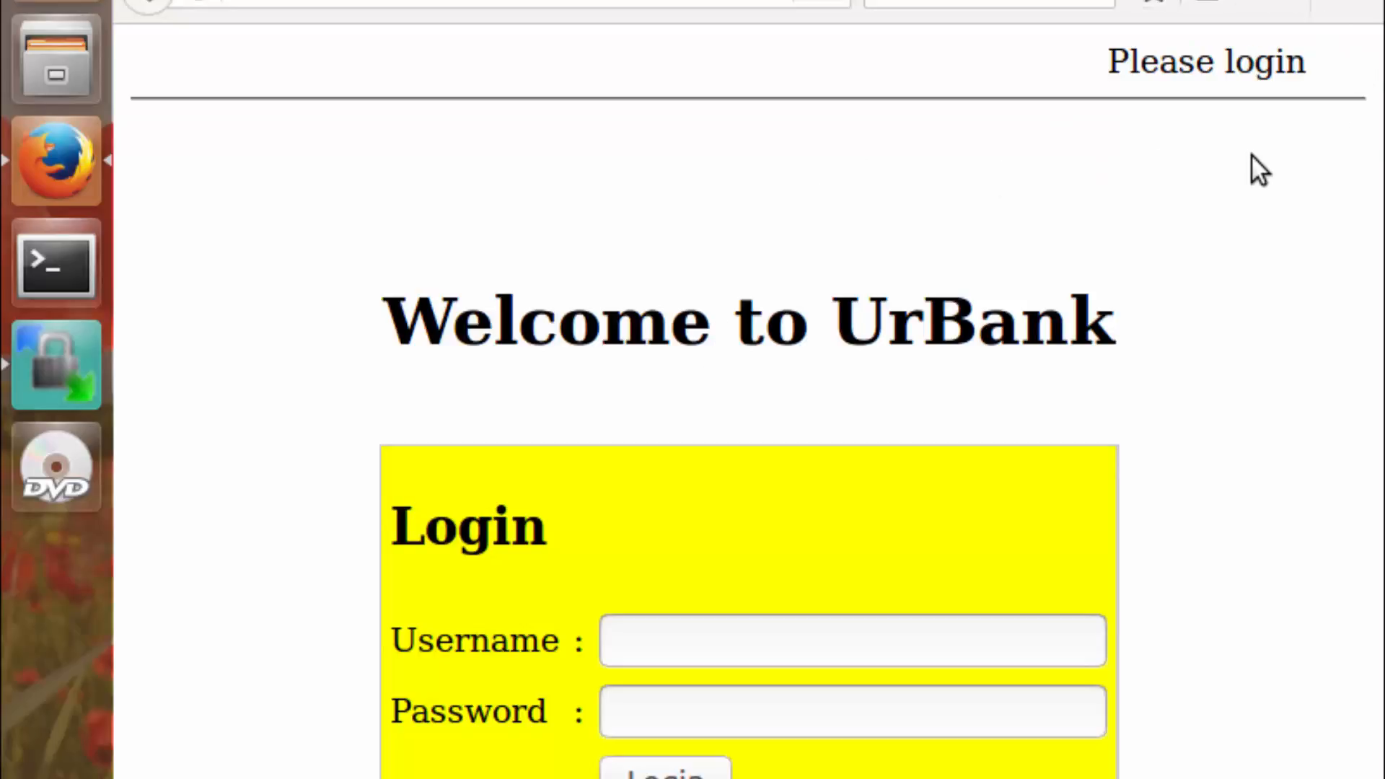
{"action": "mouse_move", "coordinate": [1229, 129]}
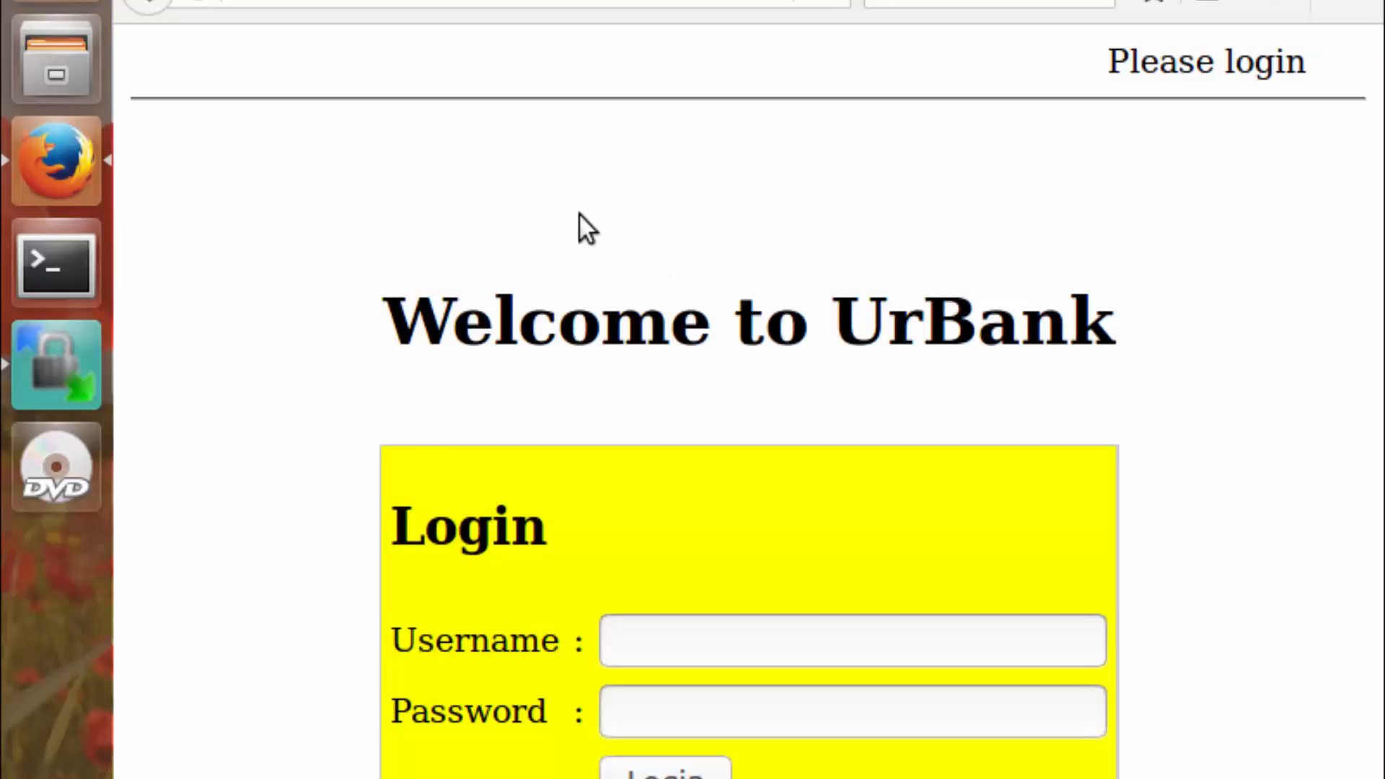
- View the page source and highlight lines 8–11 with the Please login div, hr and breaks, no PHP visible
{"action": "right_click", "coordinate": [583, 229]}
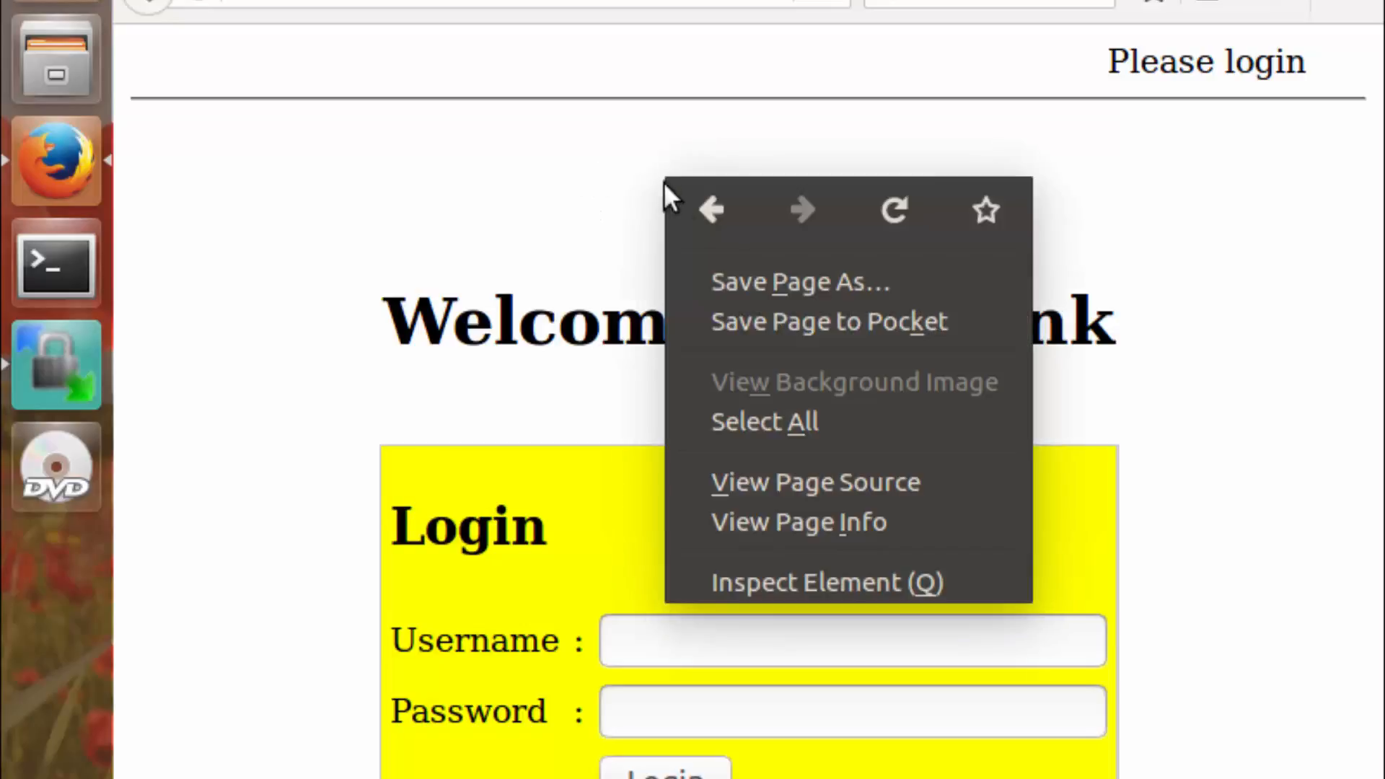
{"action": "left_click", "coordinate": [813, 481]}
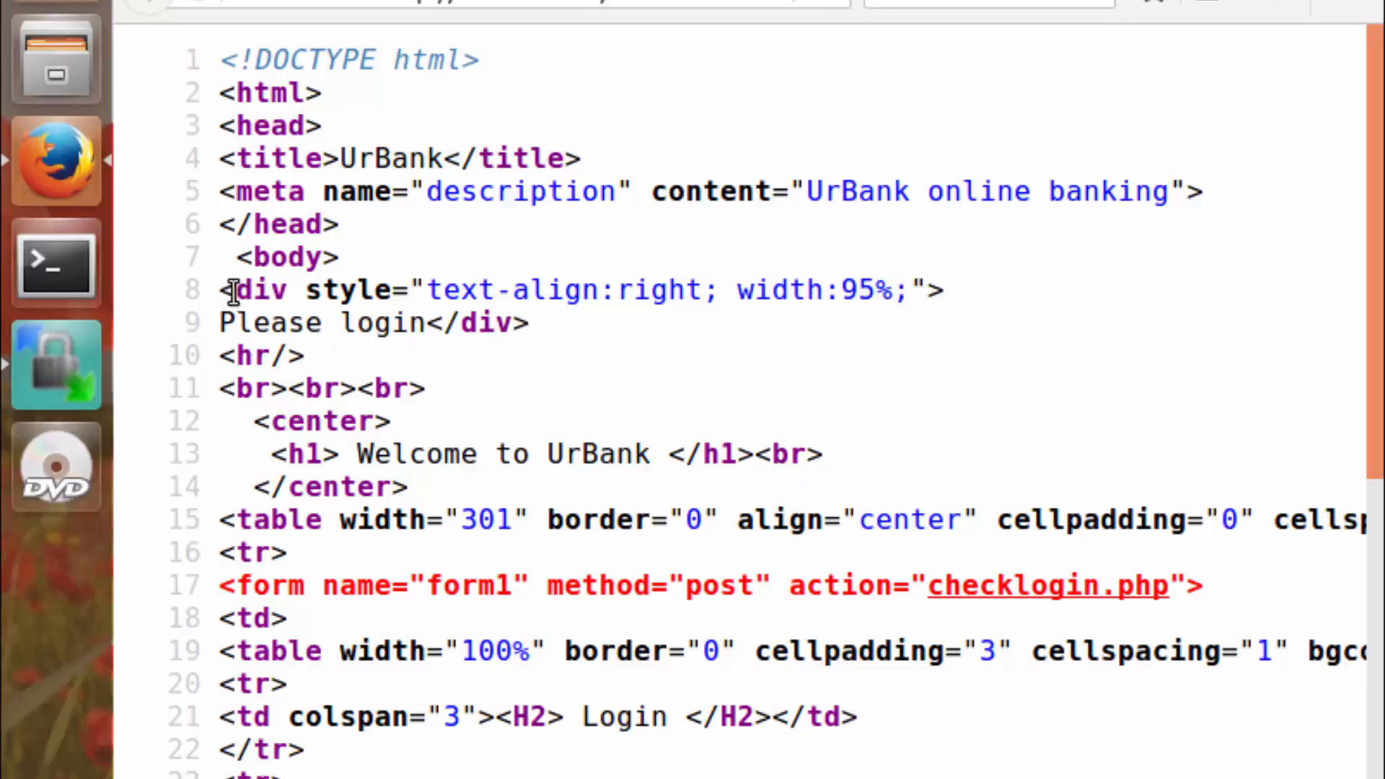
{"action": "left_click_drag", "start_coordinate": [224, 289], "coordinate": [424, 389]}
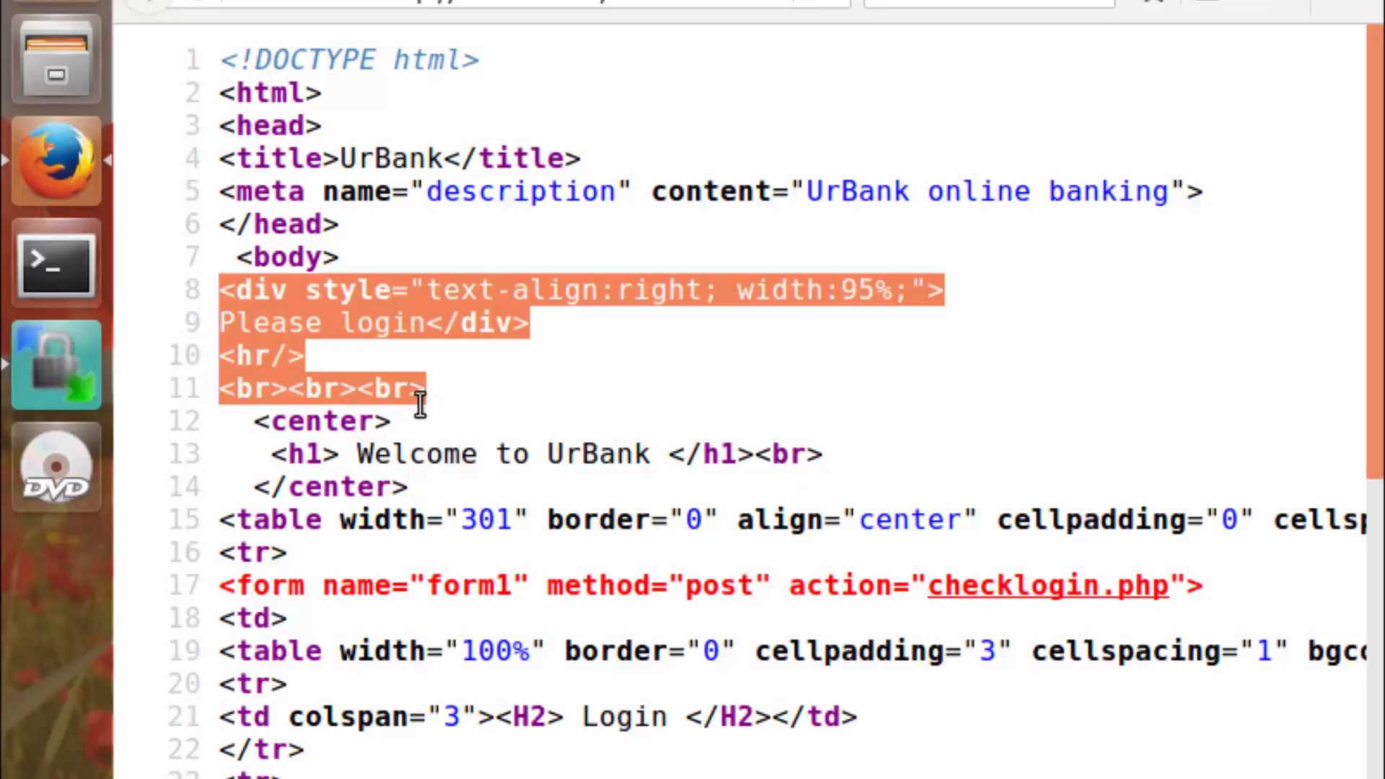